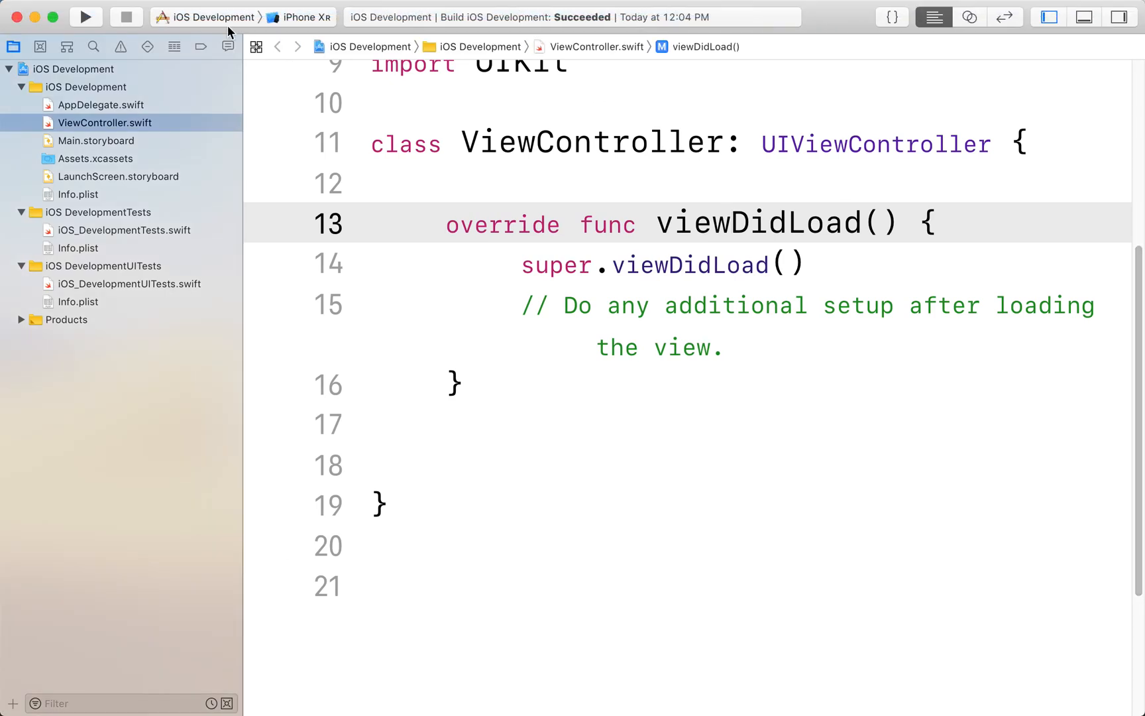
mouse_move(380, 138)
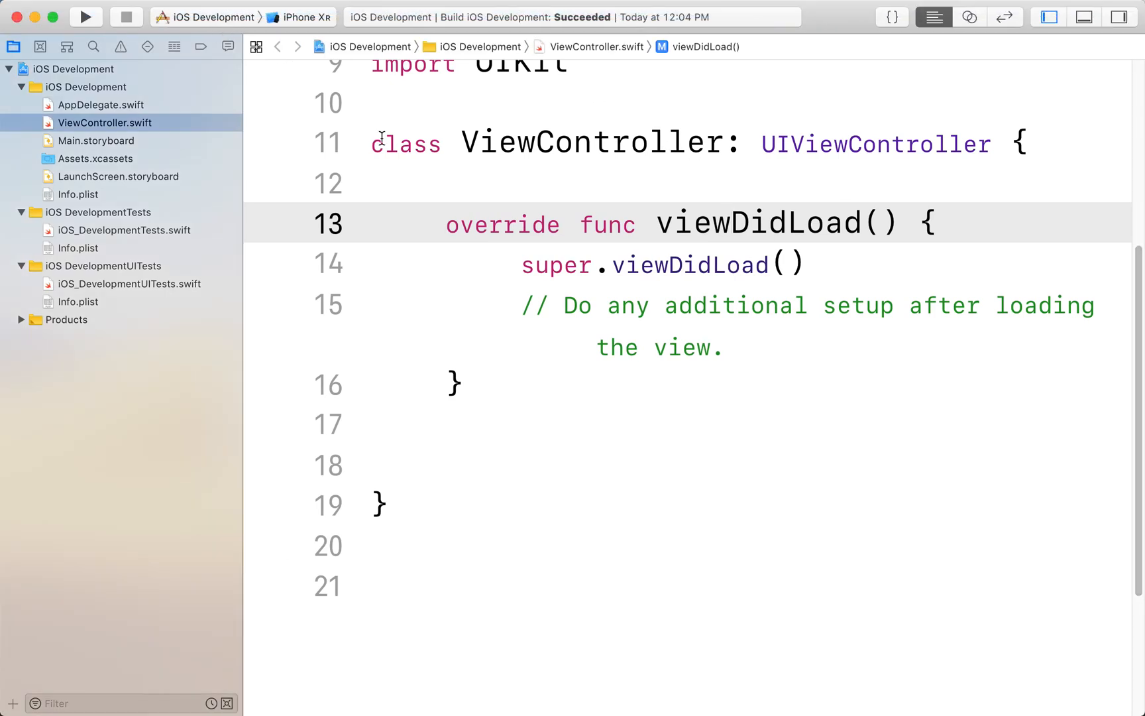
- Bring up ViewController.swift and hide the Navigator panel to widen the editor
click(731, 223)
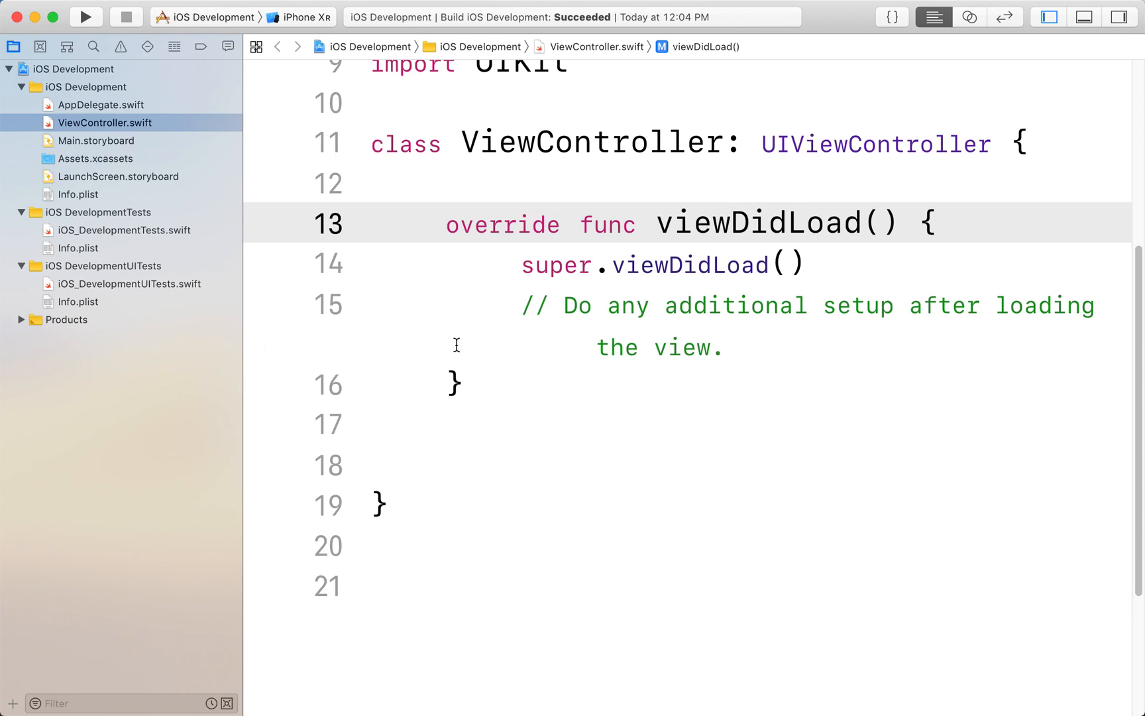
mouse_move(415, 191)
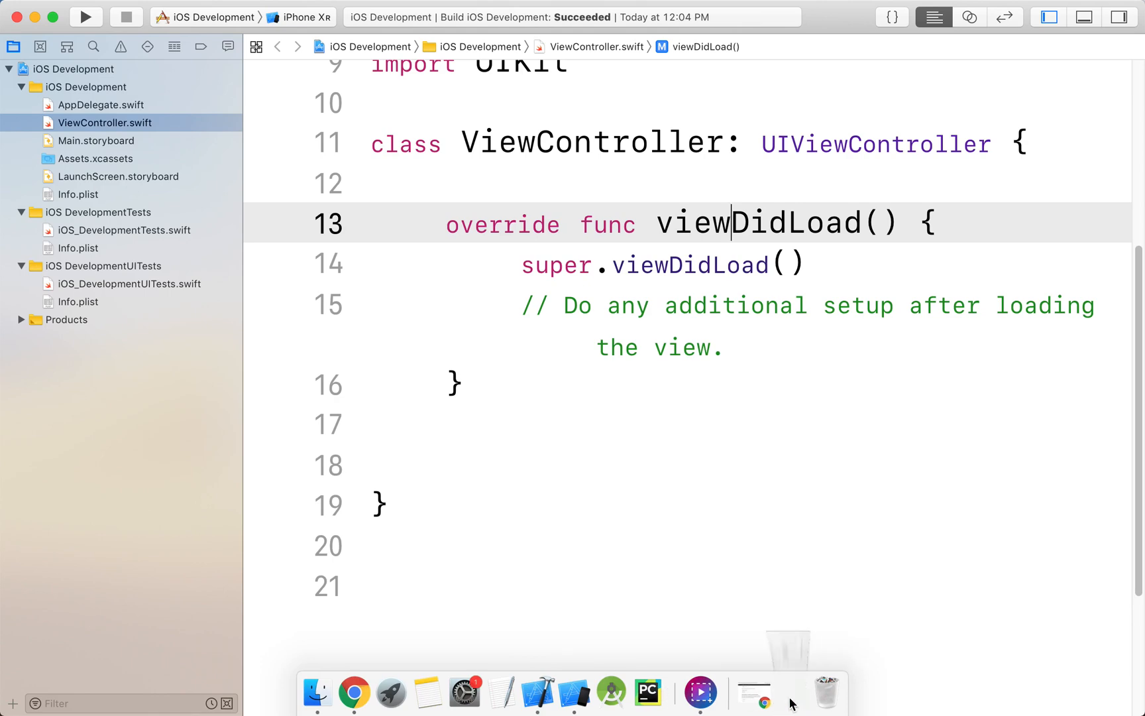
click(34, 17)
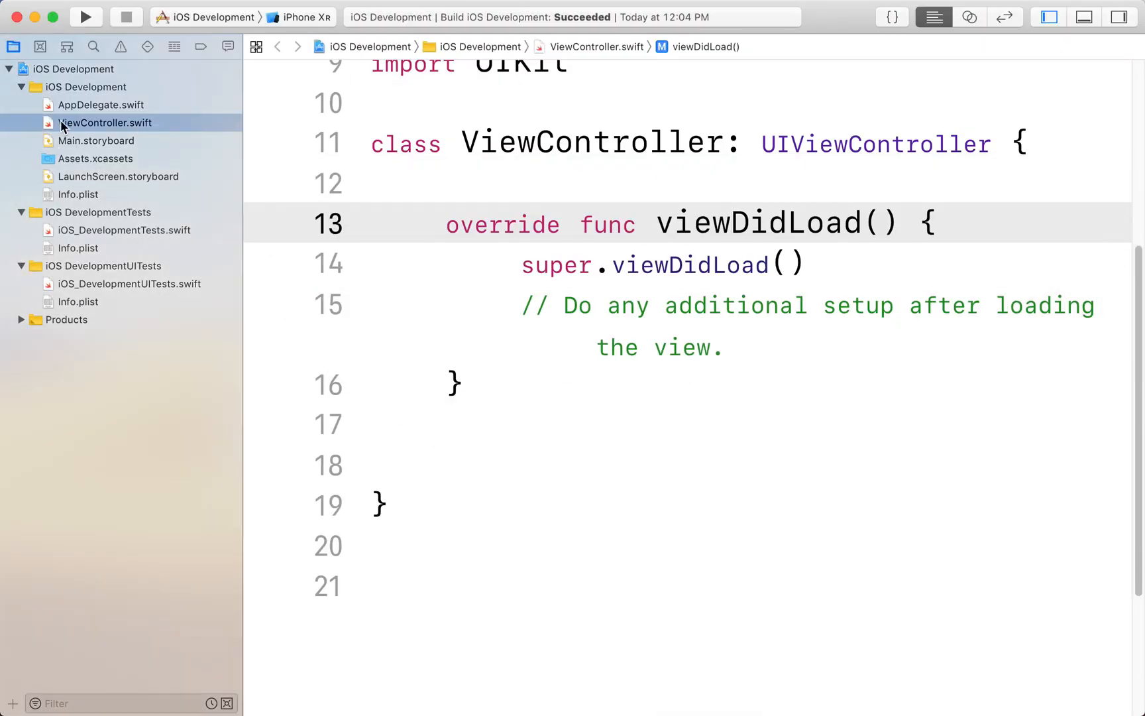
click(105, 123)
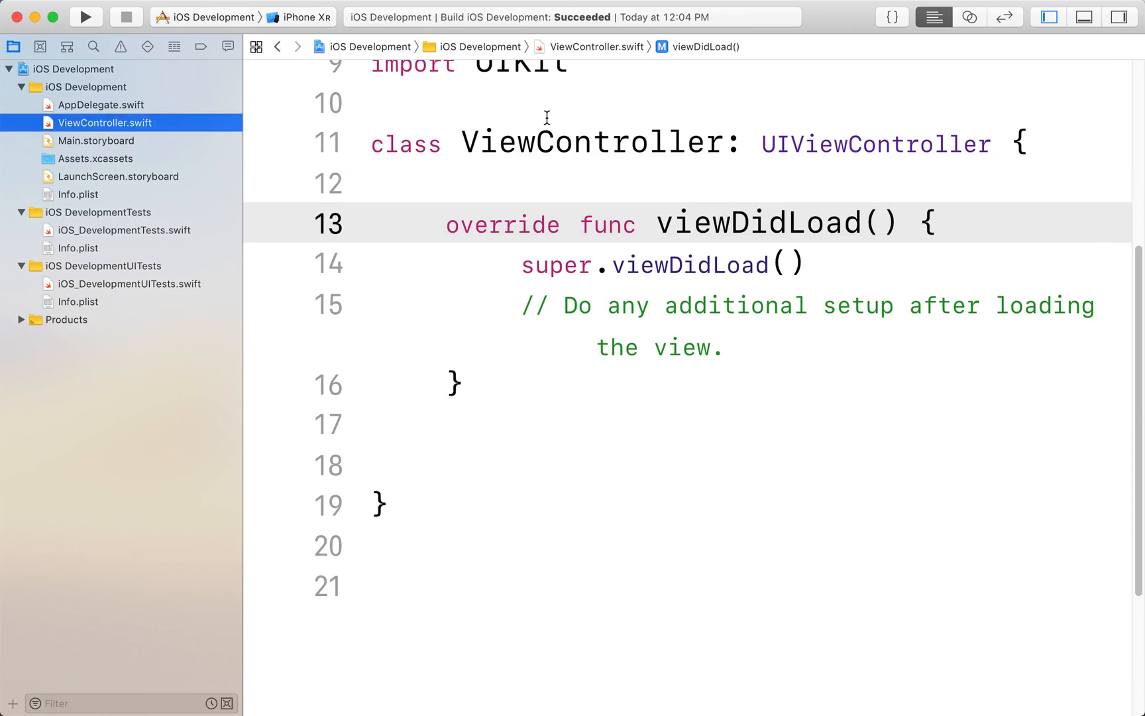
click(1047, 17)
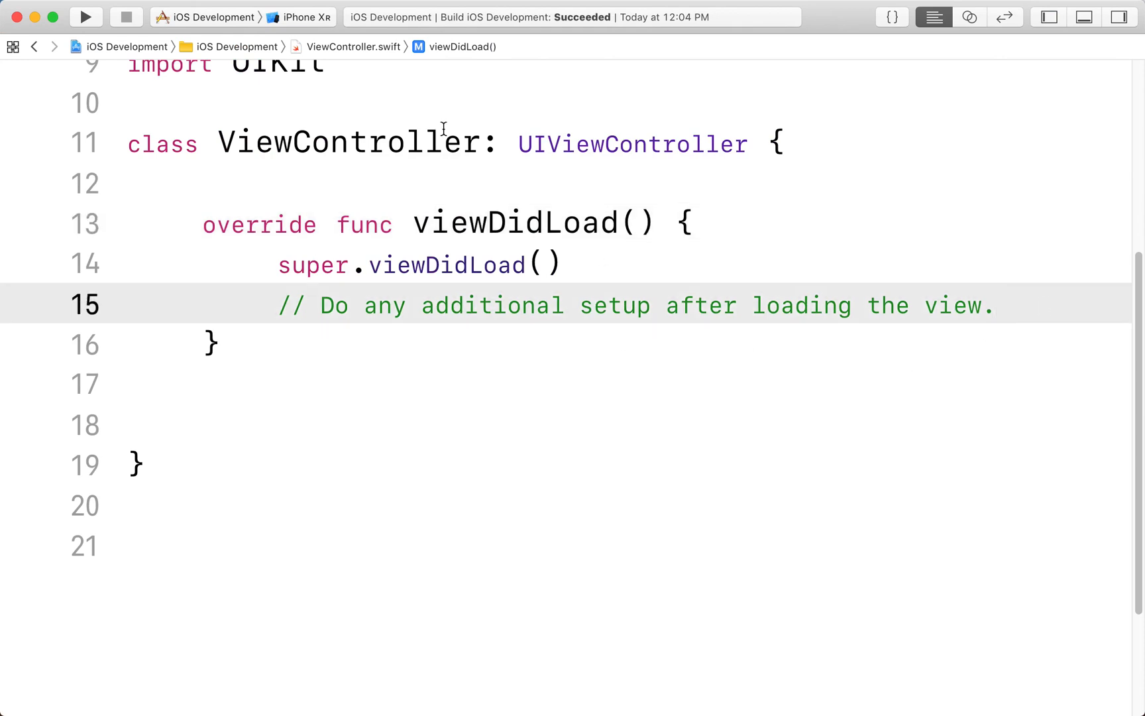
mouse_move(290, 199)
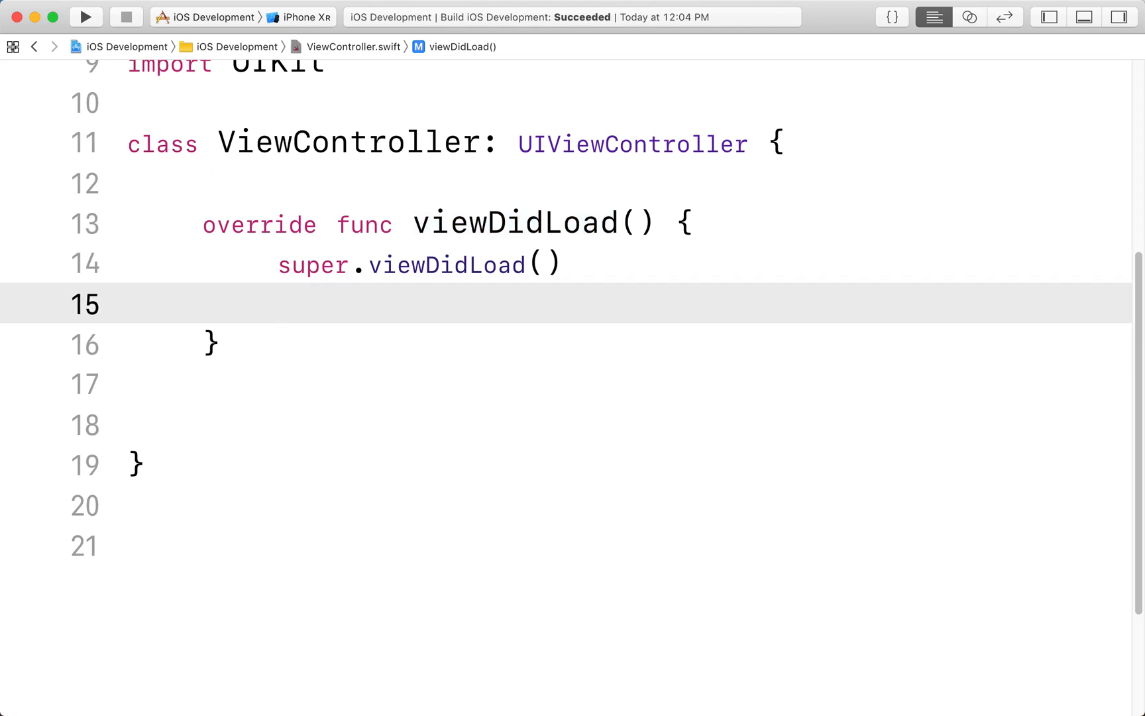
- Delete the default setup comment in viewDidLoad, leaving blank lines with the cursor on line 16
click(277, 303)
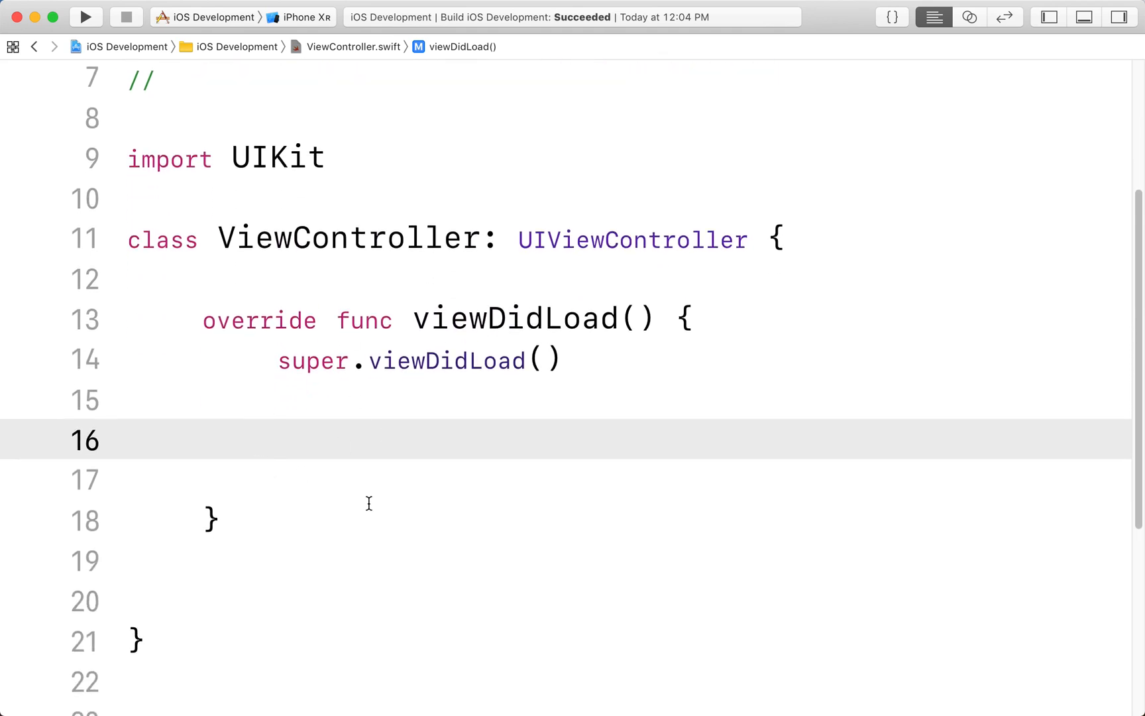
click(226, 278)
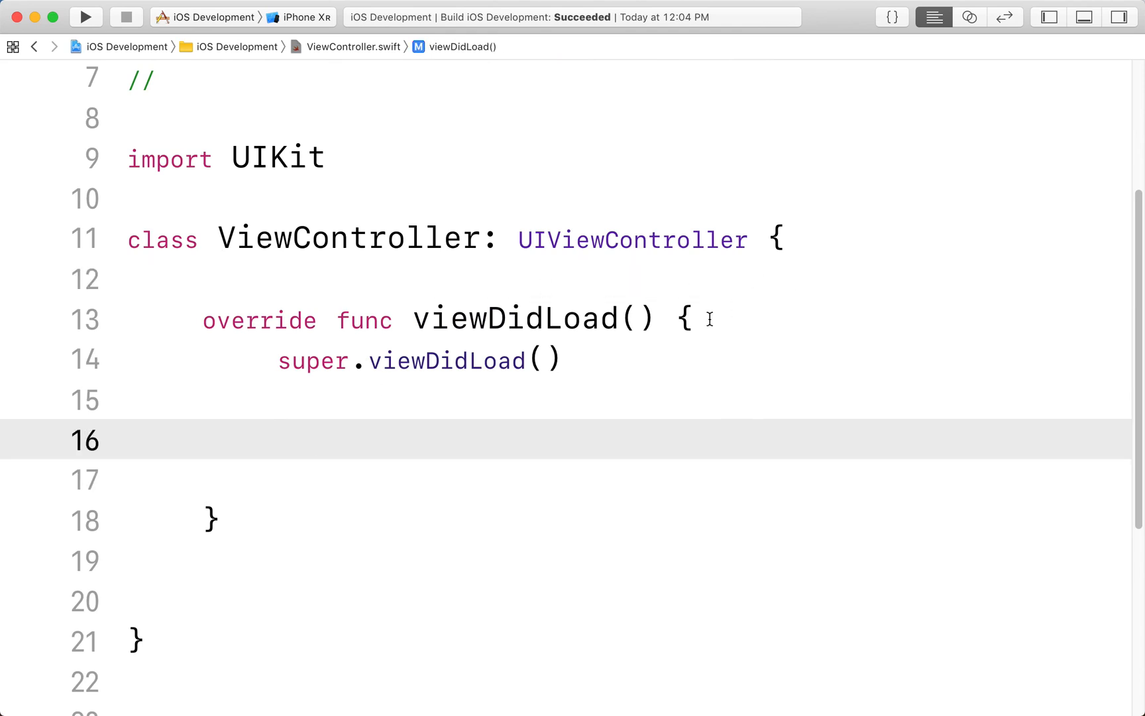
drag(683, 318, 220, 520)
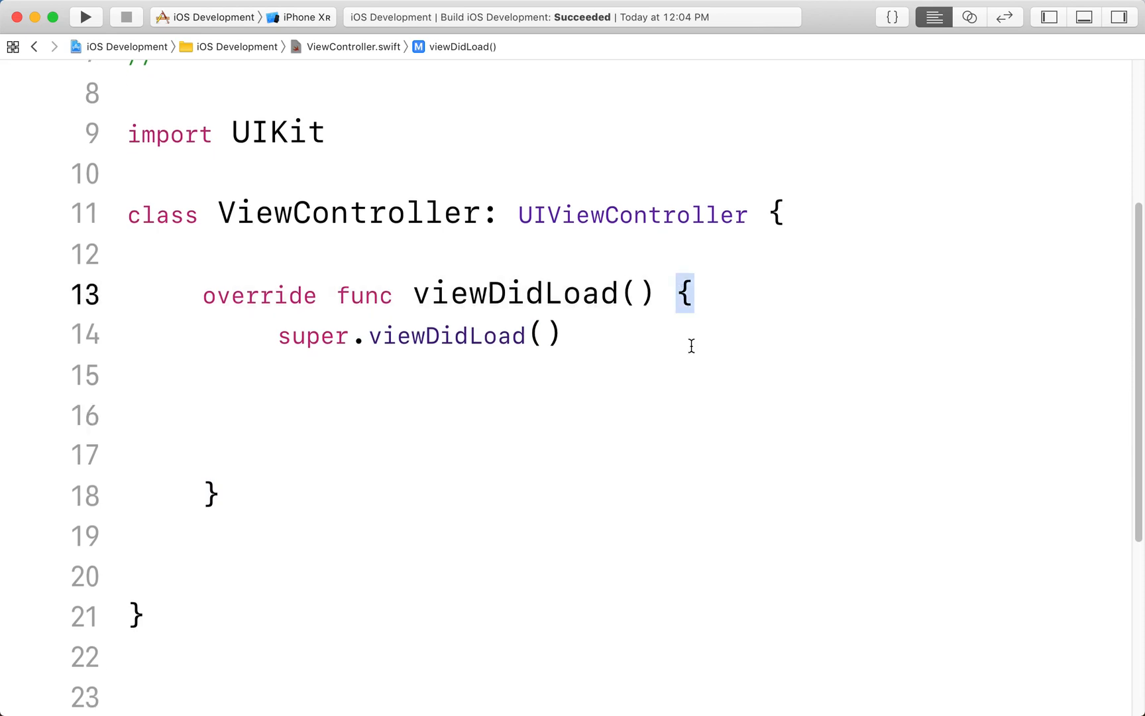
click(484, 335)
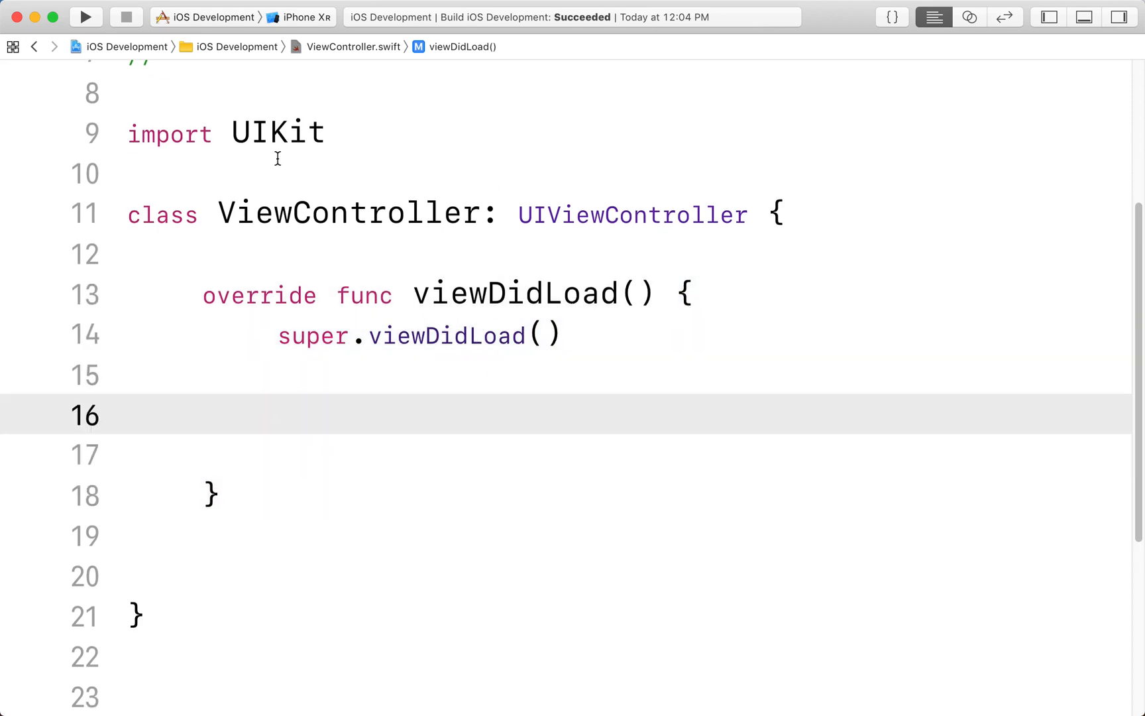
mouse_move(452, 443)
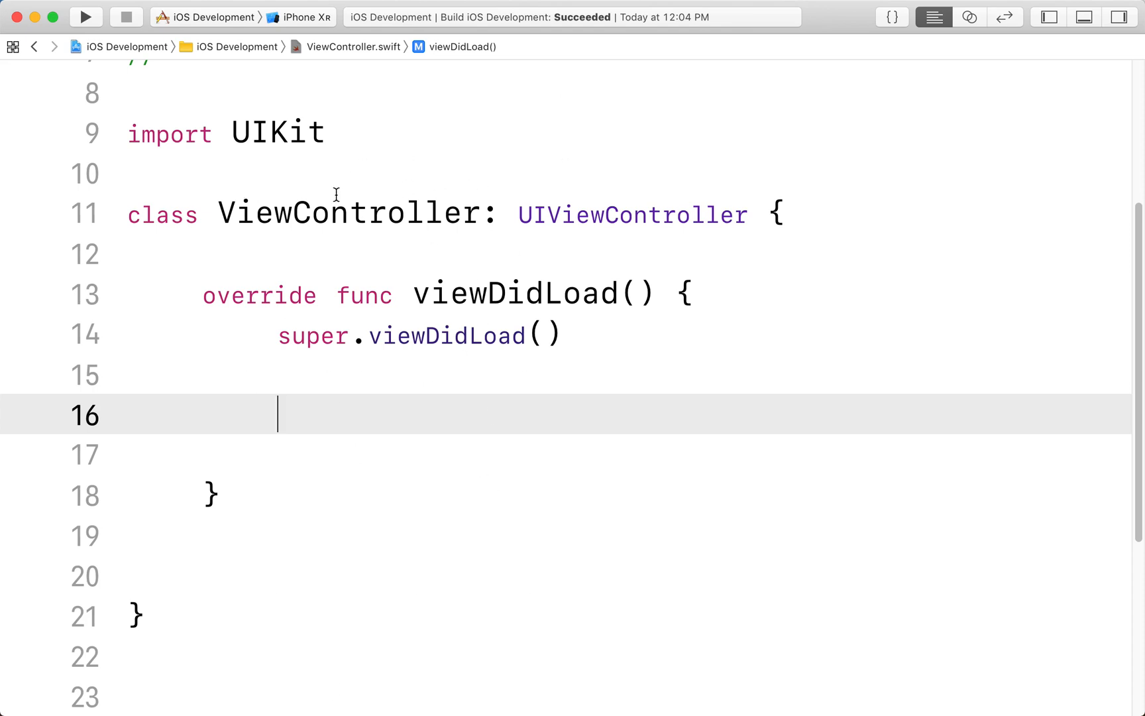
mouse_move(240, 285)
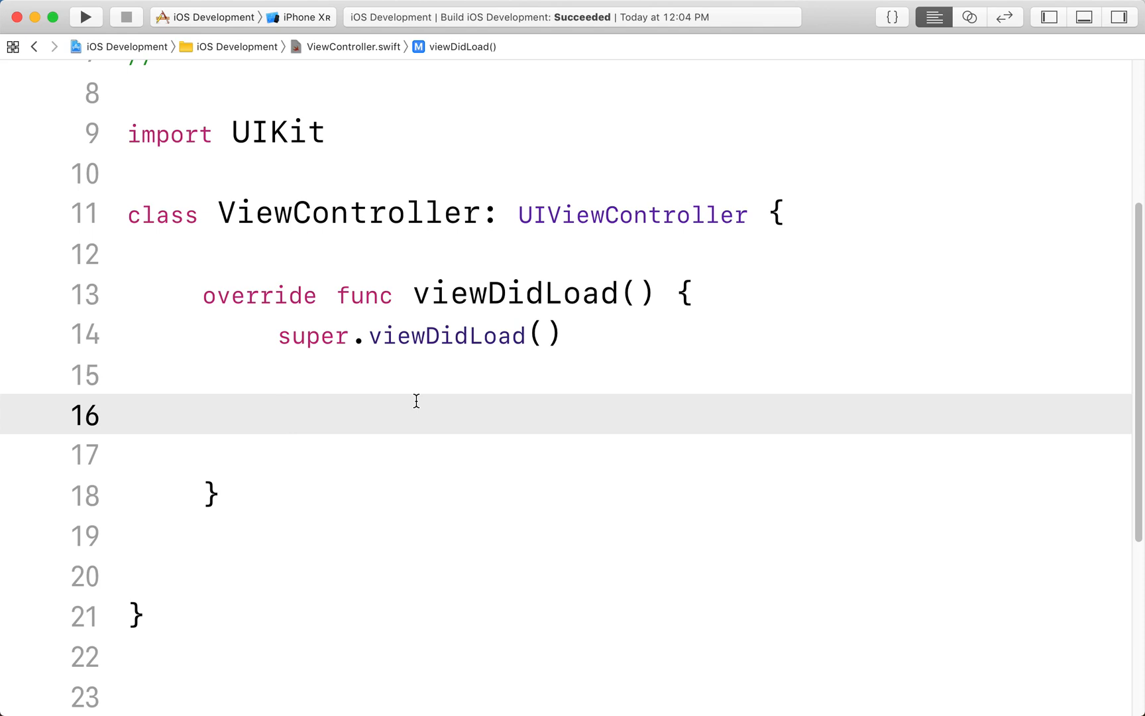
- Declare `let label = UILabel(frame: CGRect)` on the empty line in viewDidLoad
text(let)
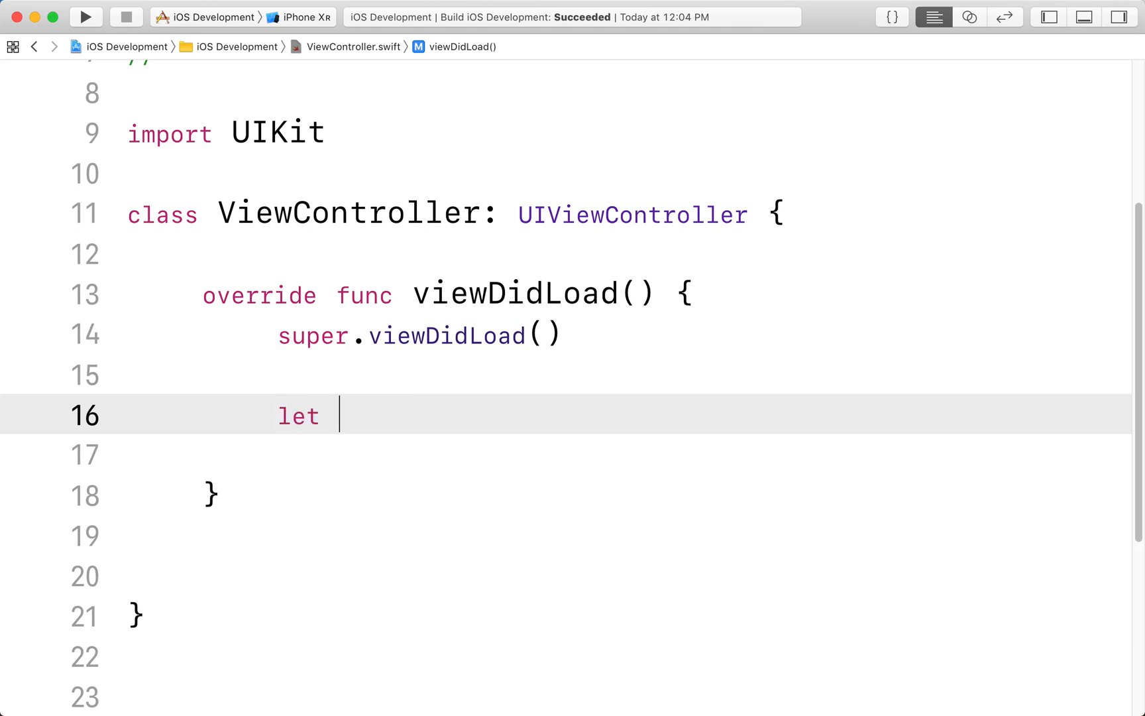
text(labe)
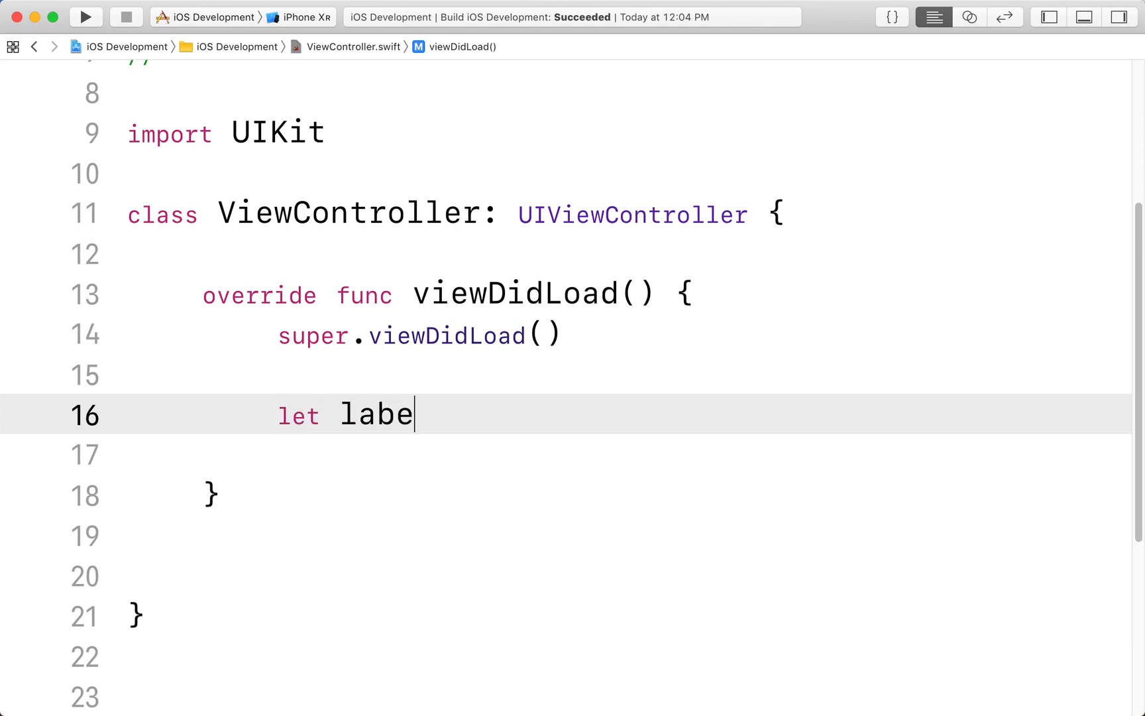
text(l =)
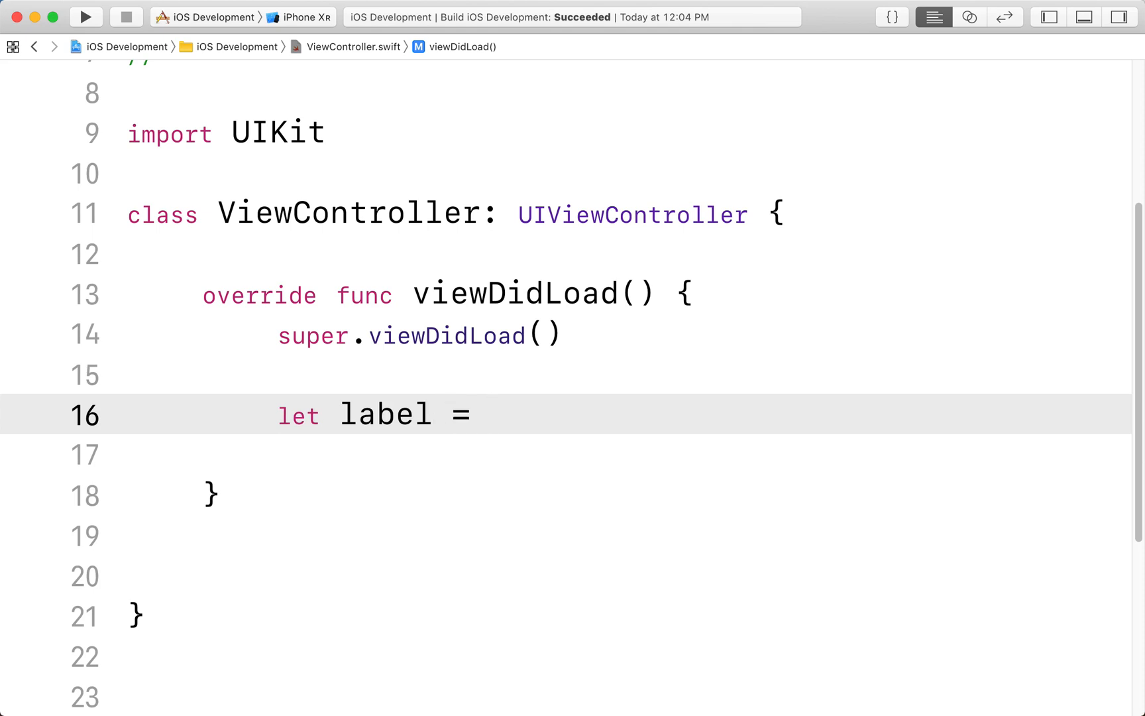
text(UILabel)
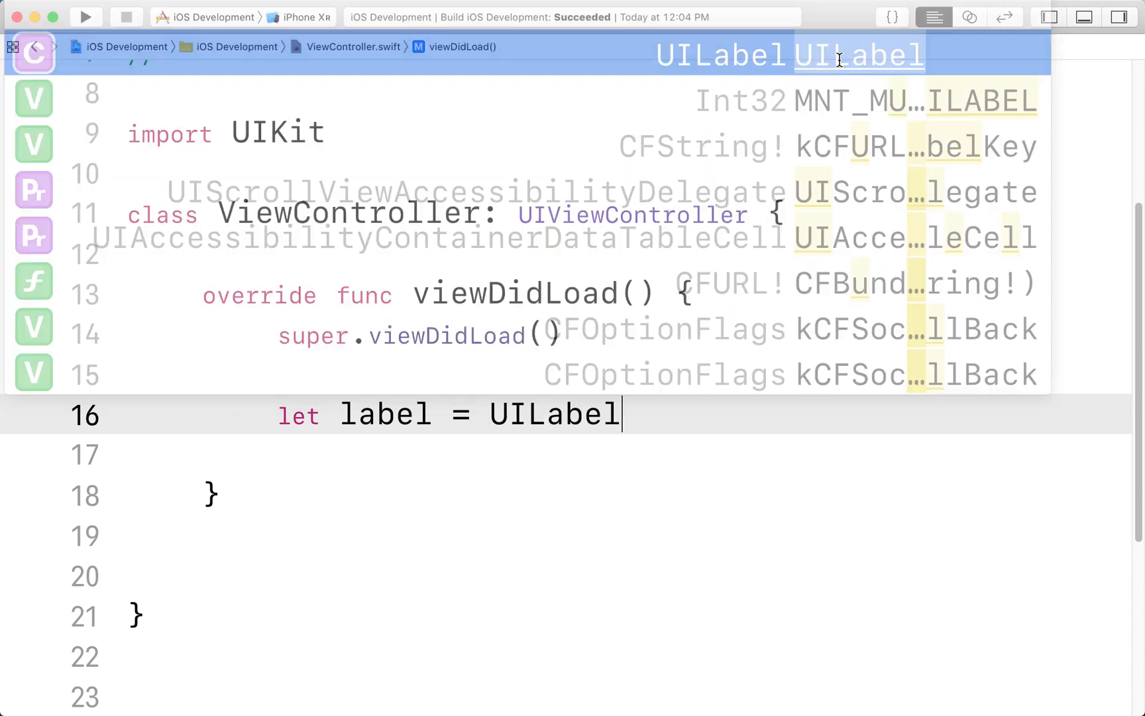
text((frame: CGRect)
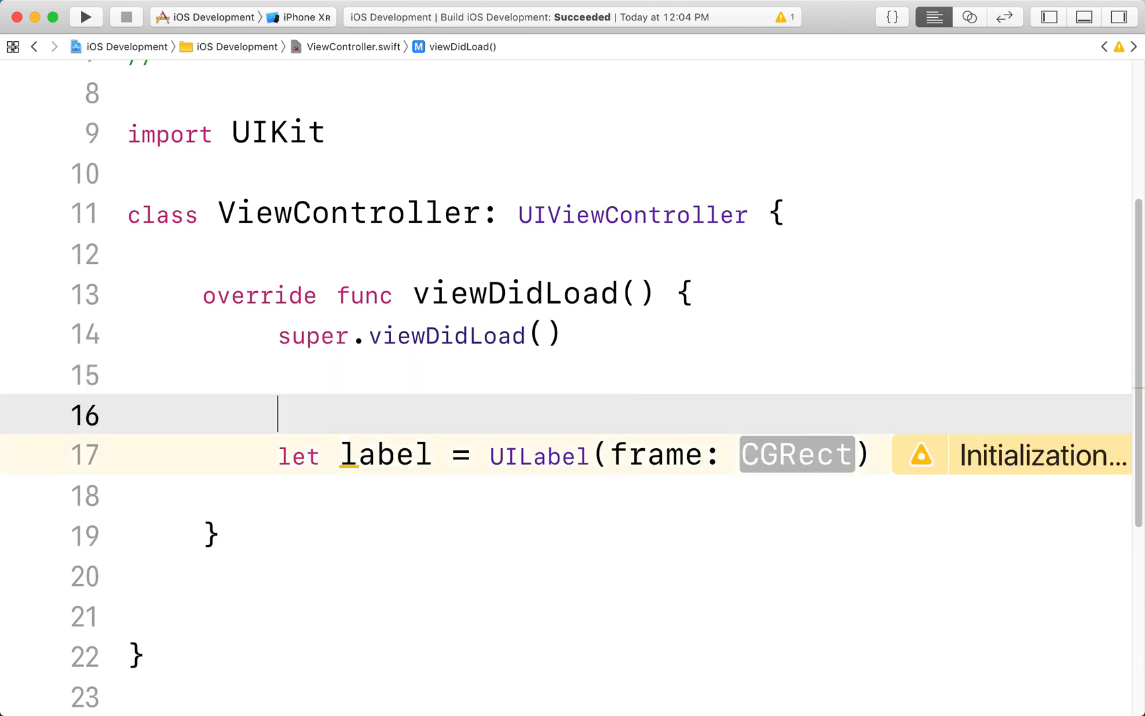
- Declare `let labelRect = CGRect(` using the x:y:width:height: initializer
text(let)
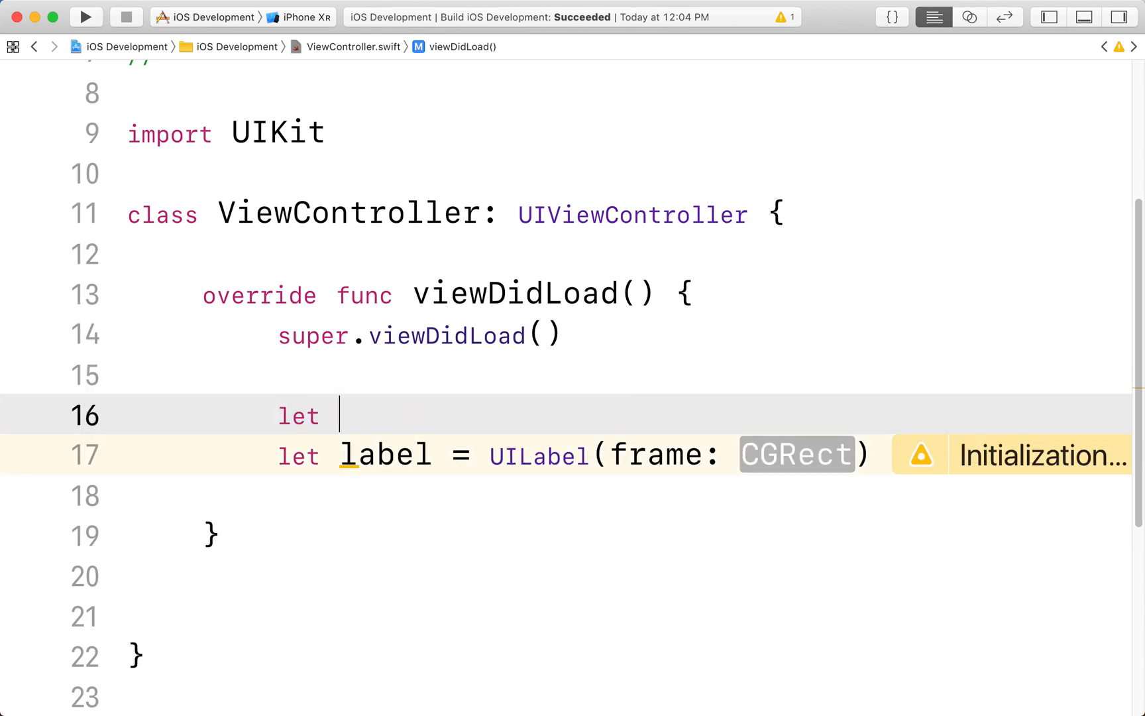
text(la)
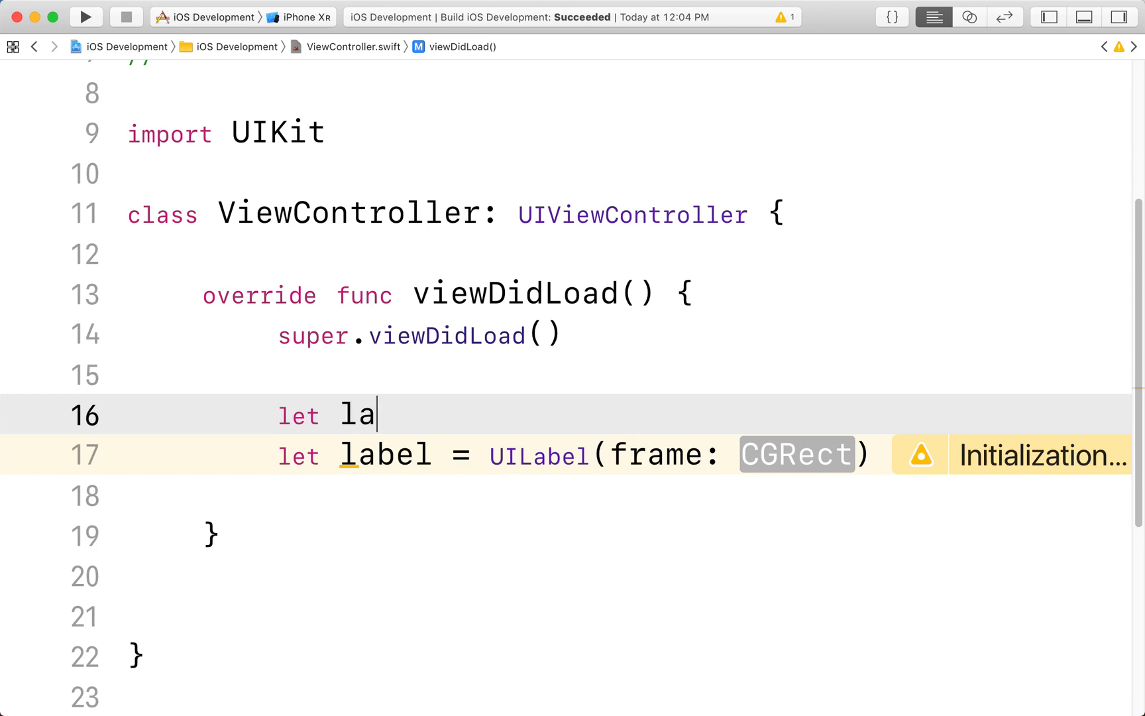
text(belRect = CG)
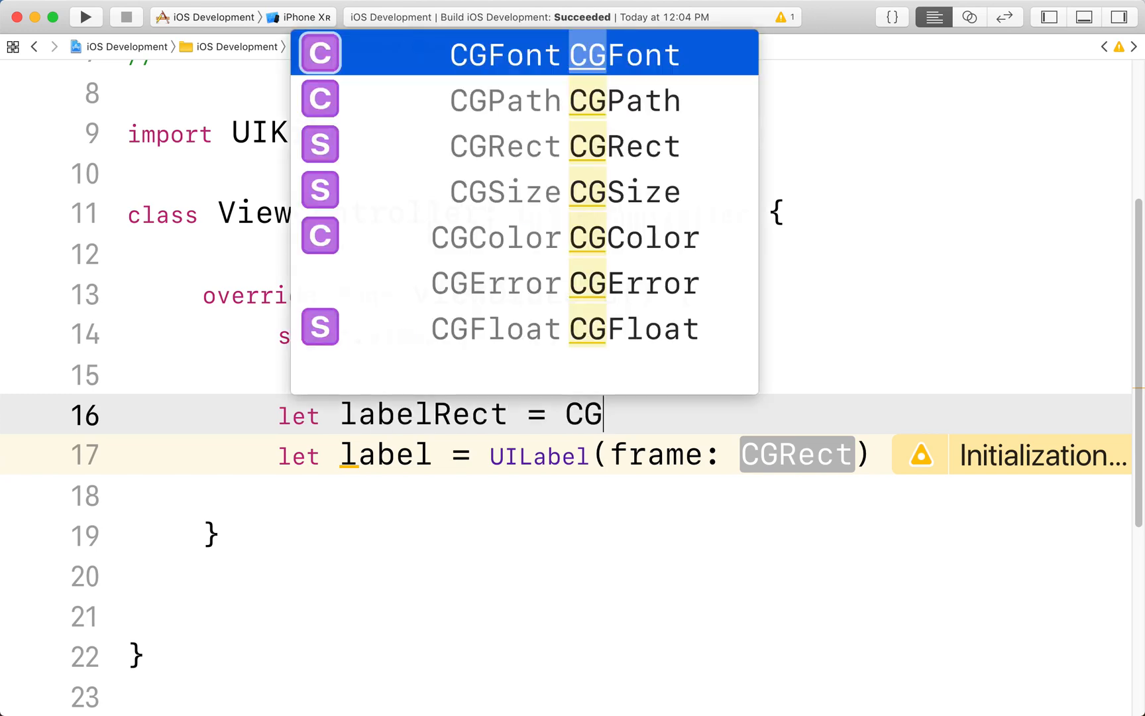
click(504, 145)
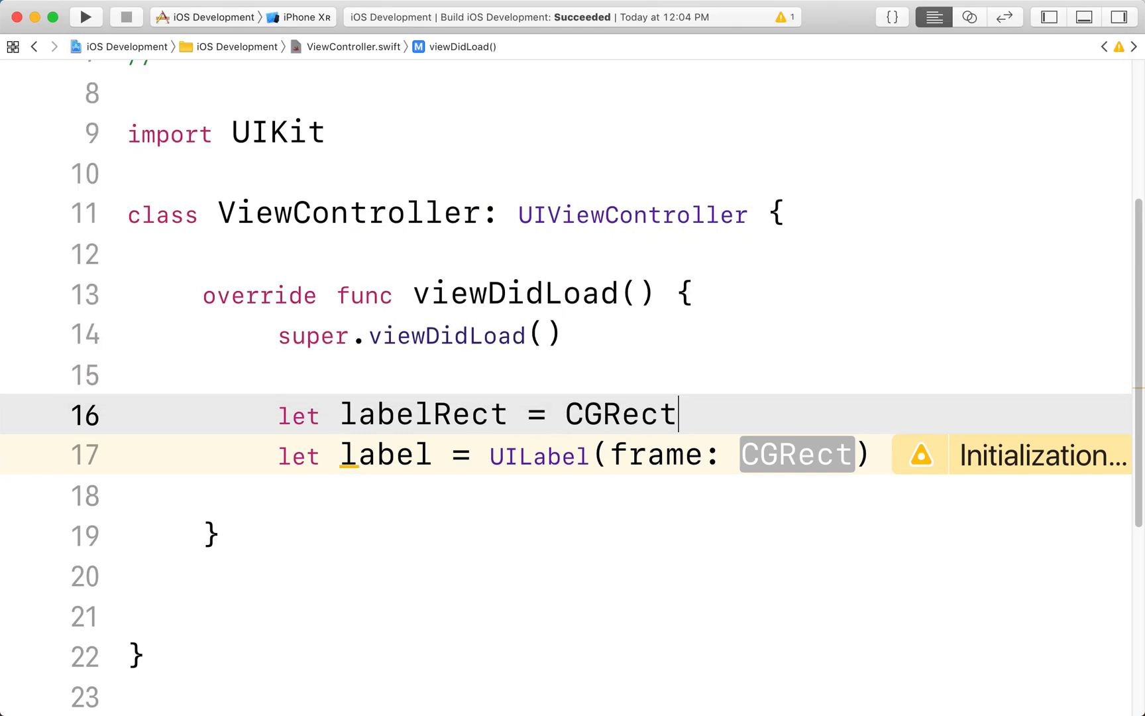
text(()
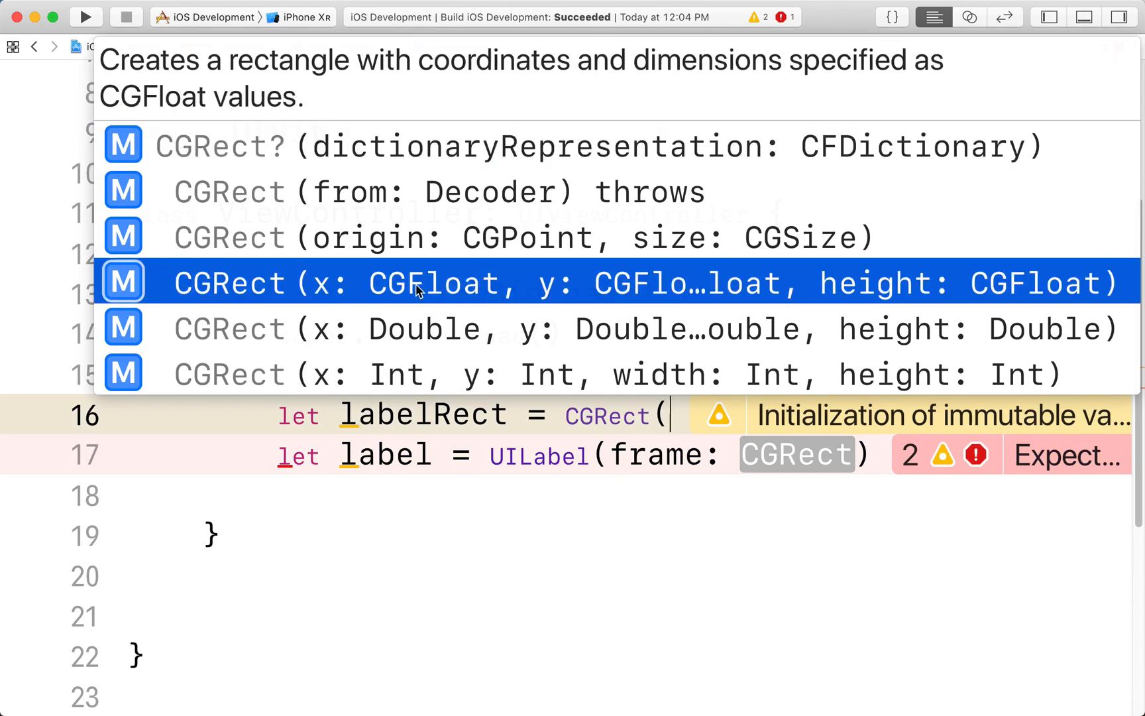
mouse_move(442, 288)
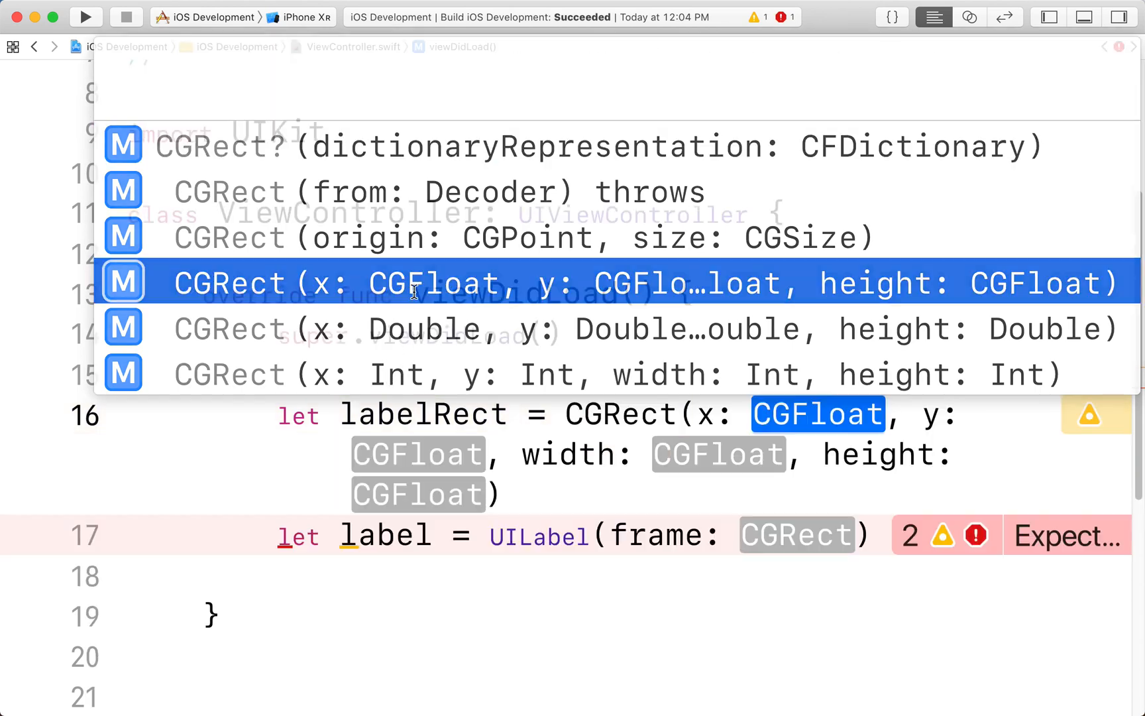
key(Escape)
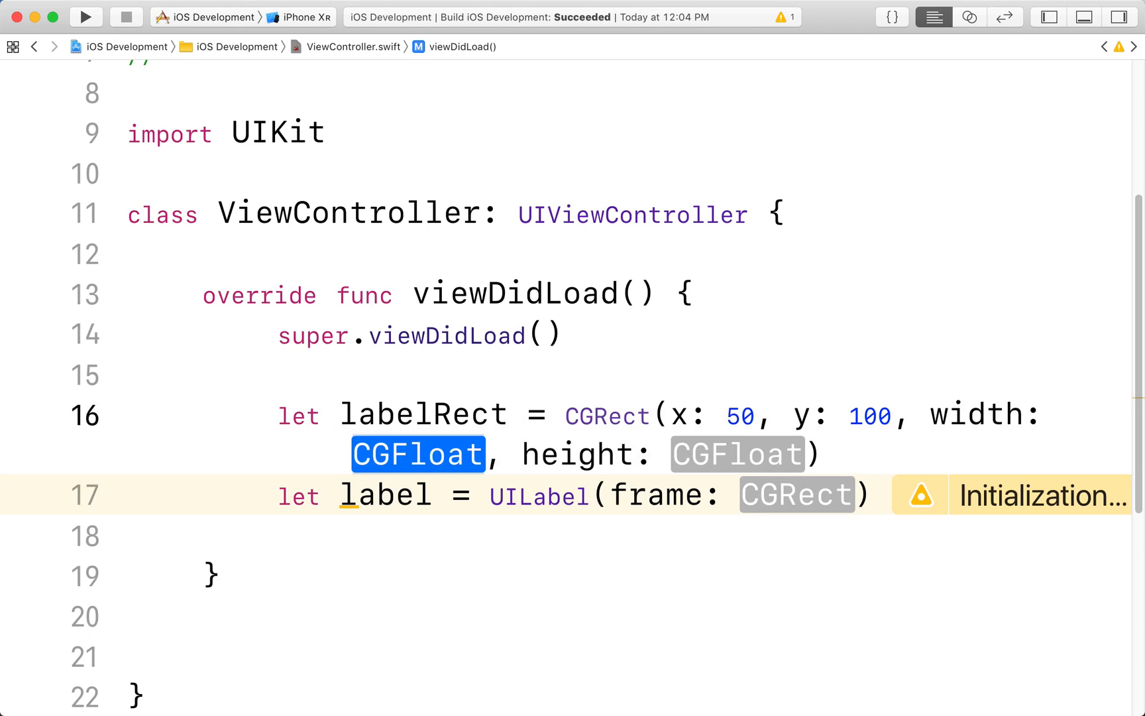
- Fill the rectangle values as x 50, y 100, width 200, height 100
text(200)
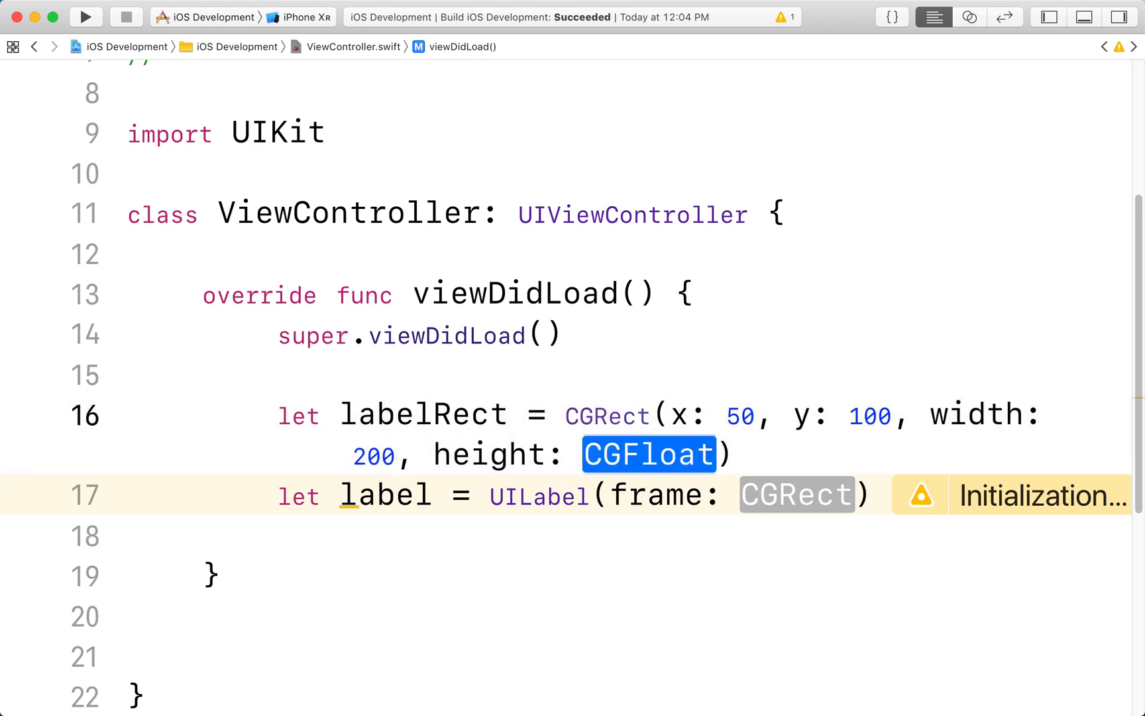
text(100)
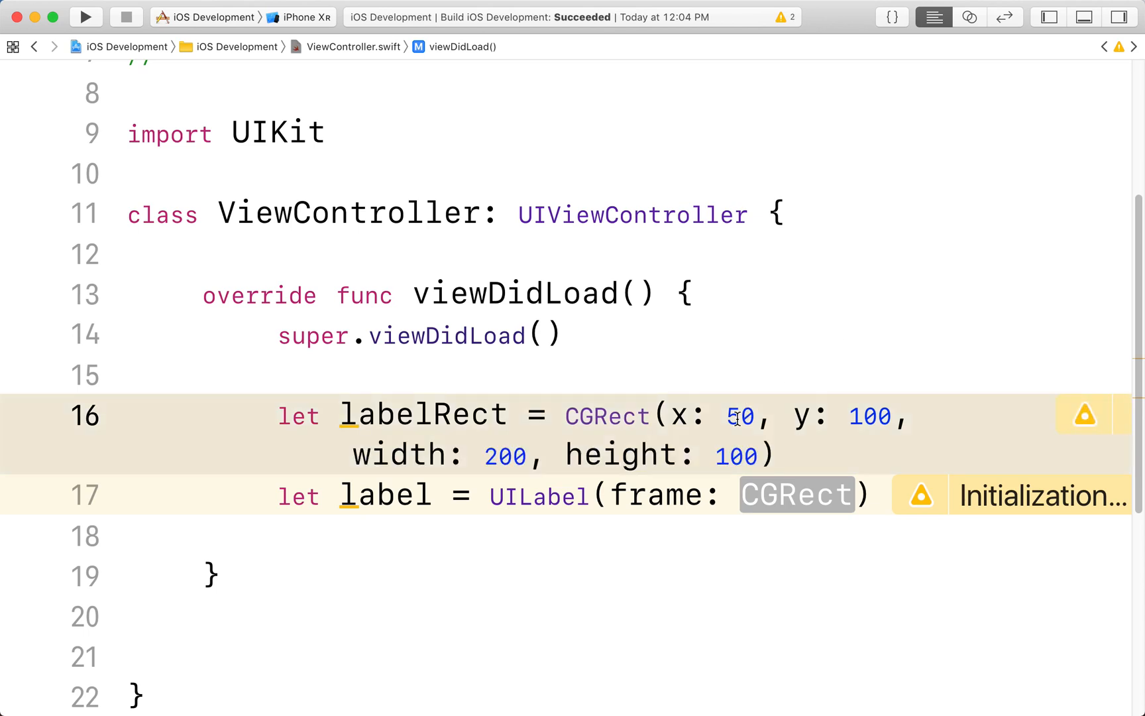
click(728, 416)
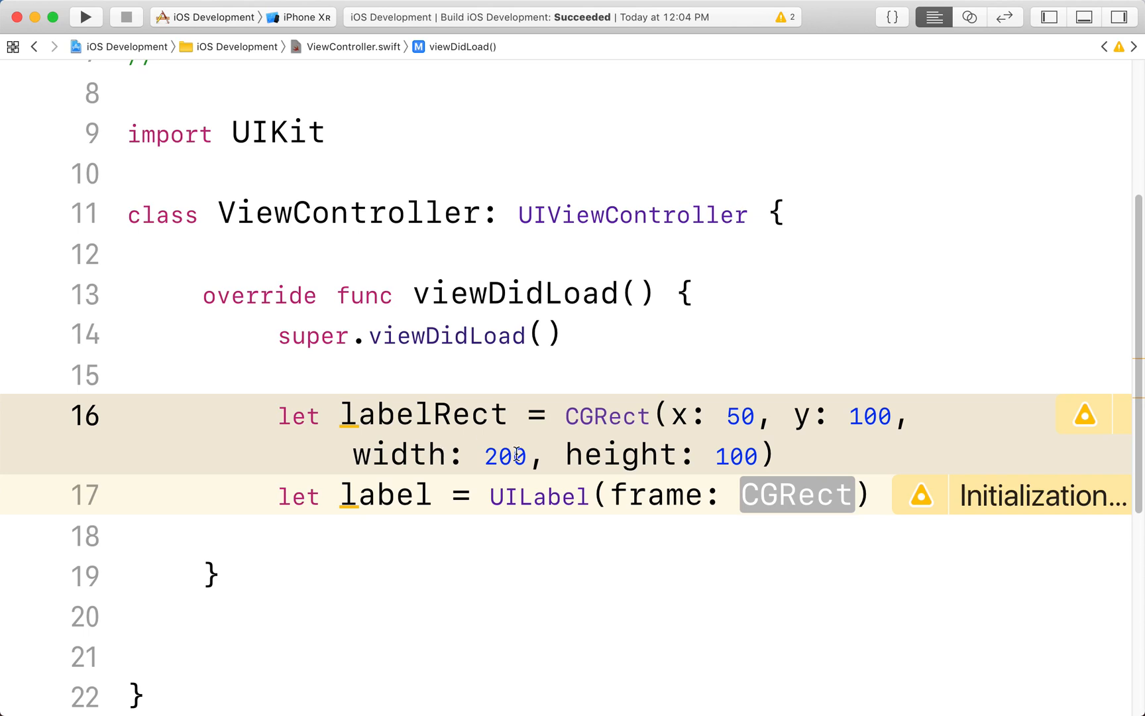
mouse_move(851, 459)
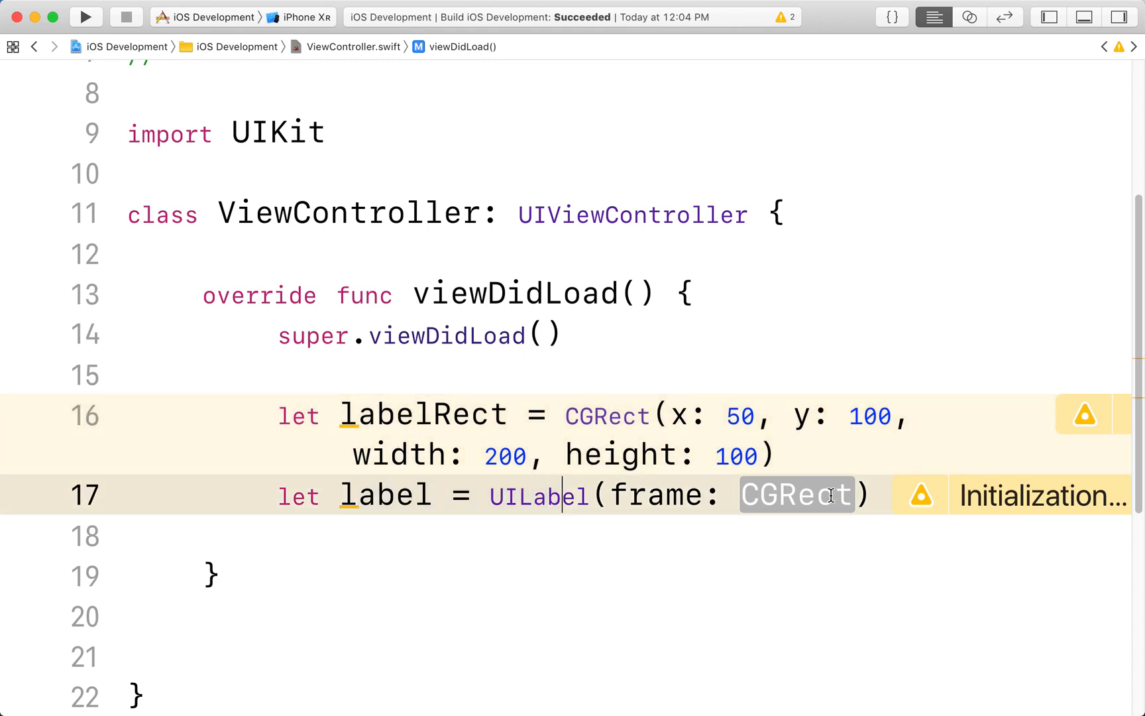
- Set the label's frame argument to labelRect
text(label)
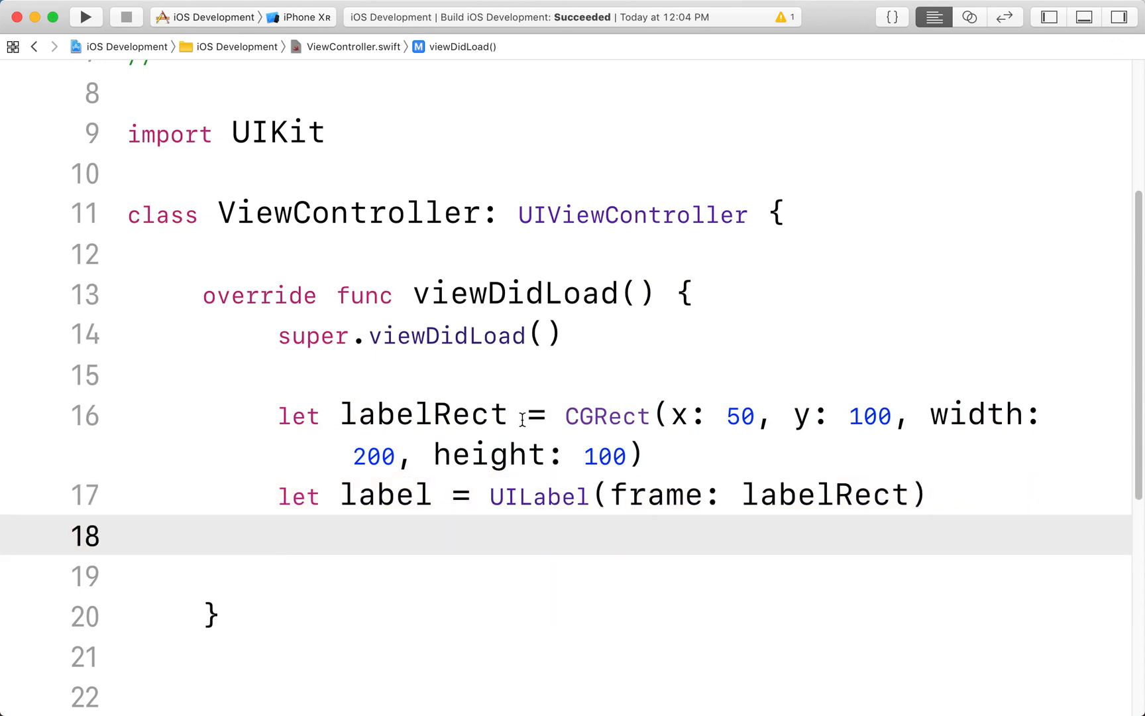
drag(537, 414, 643, 455)
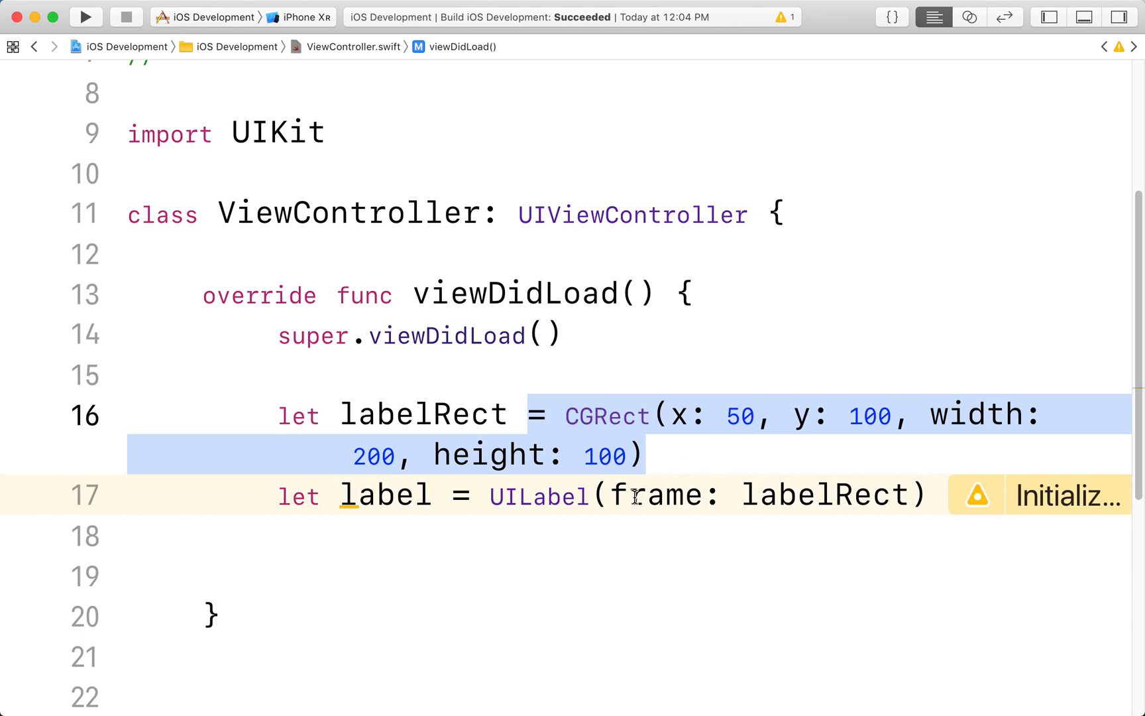
- Start a new line with `label.` and browse autocomplete for the text property
click(598, 536)
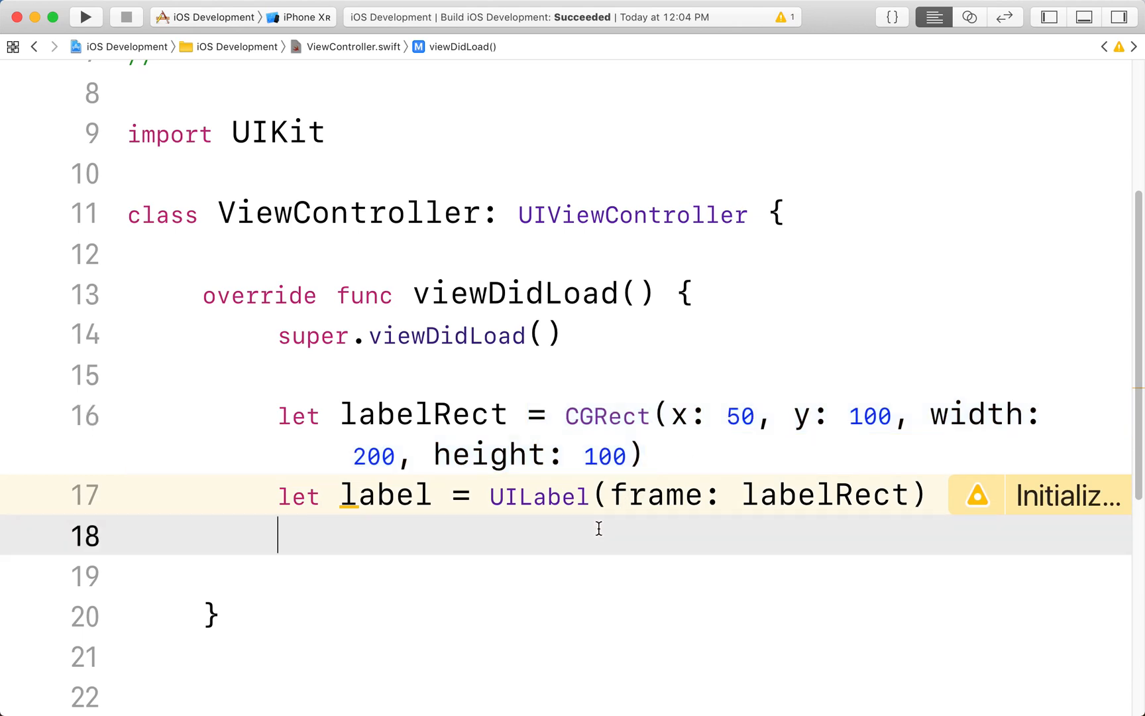
text(label)
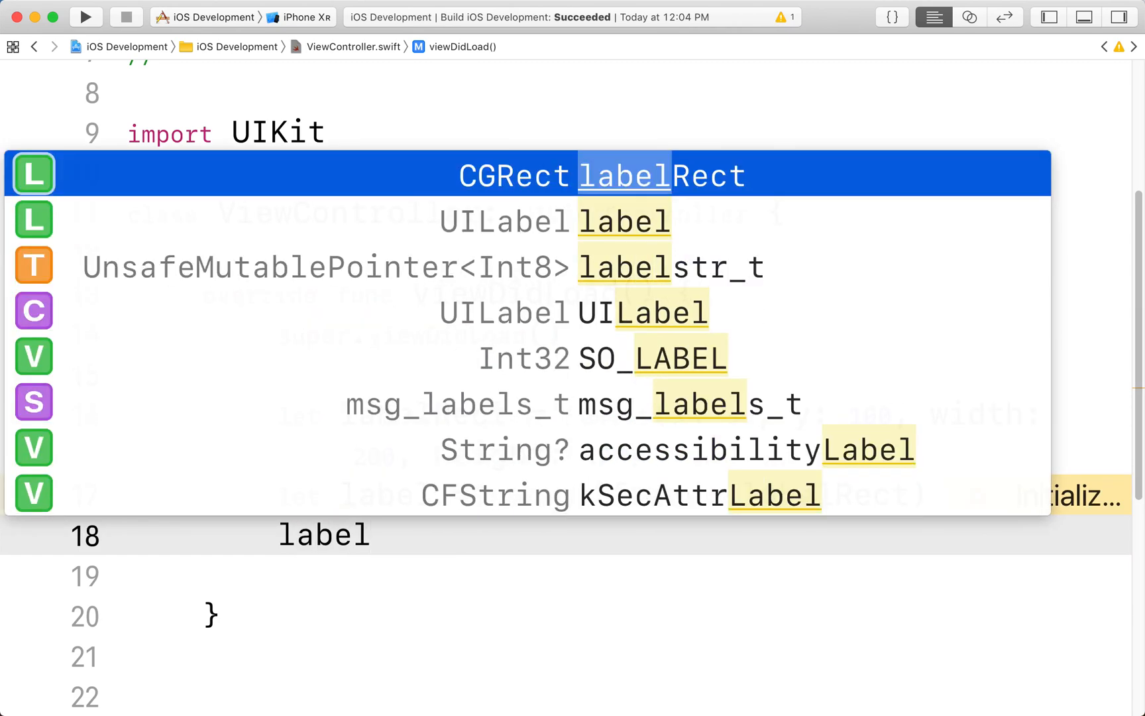
text(.)
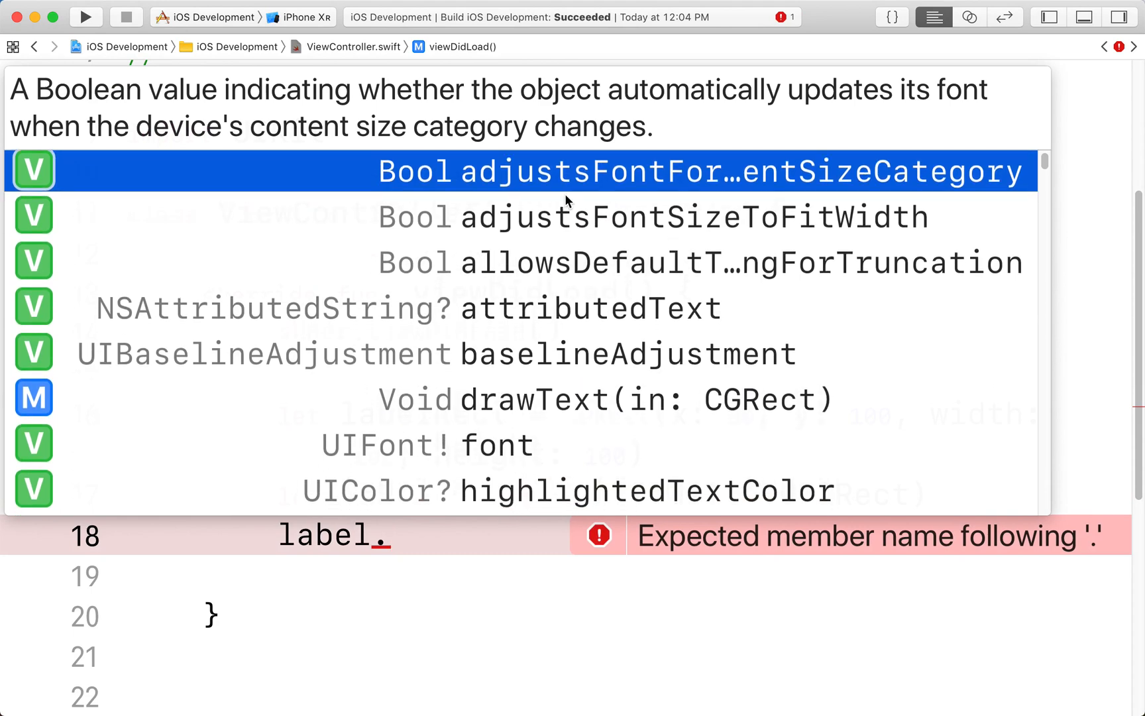
scroll(down, 3)
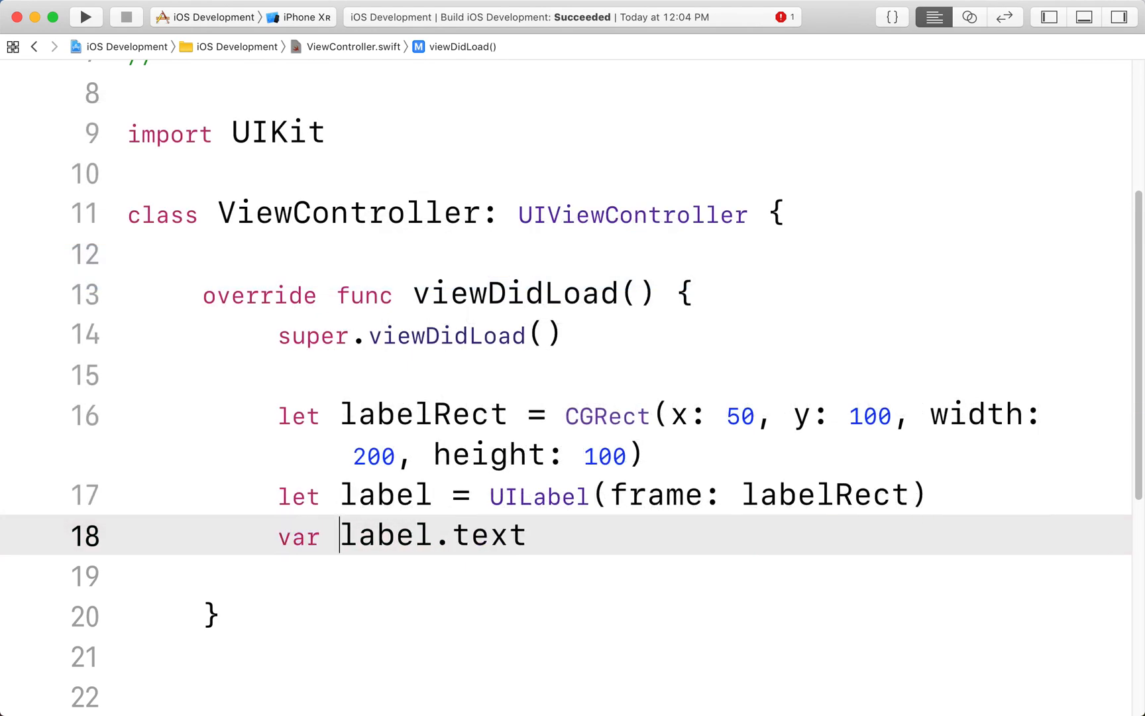
- Add then remove a temporary `var someString =` assignment so line 18 reads just `label.text`
text(someString =)
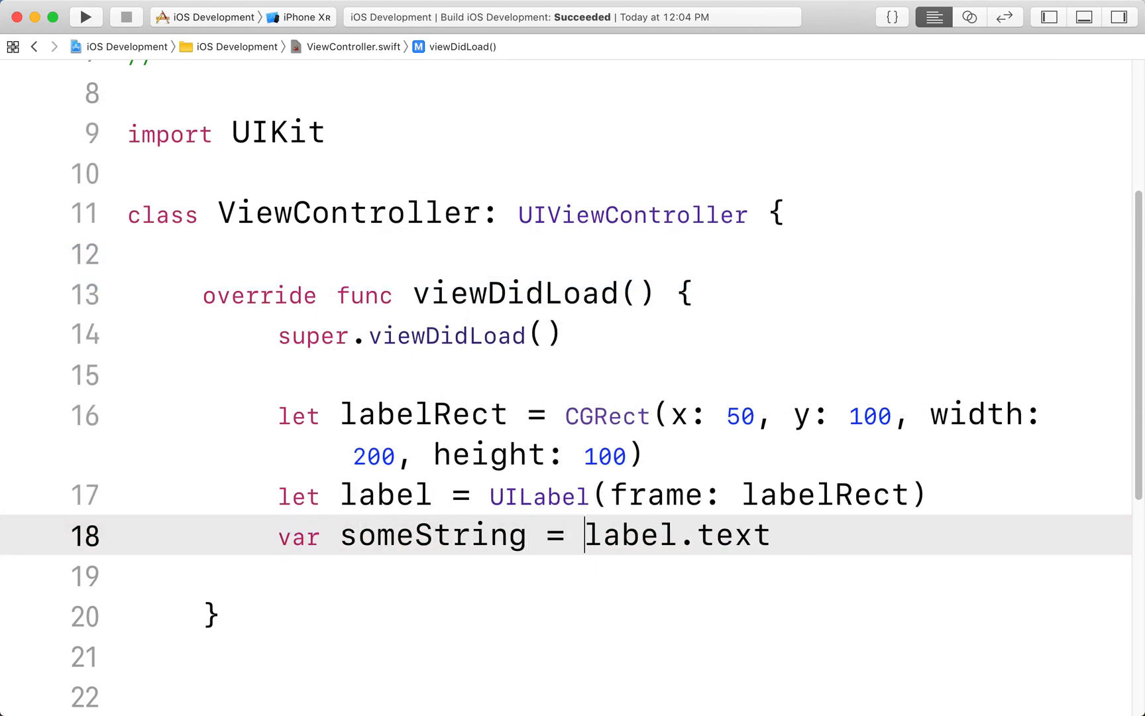
double_click(629, 535)
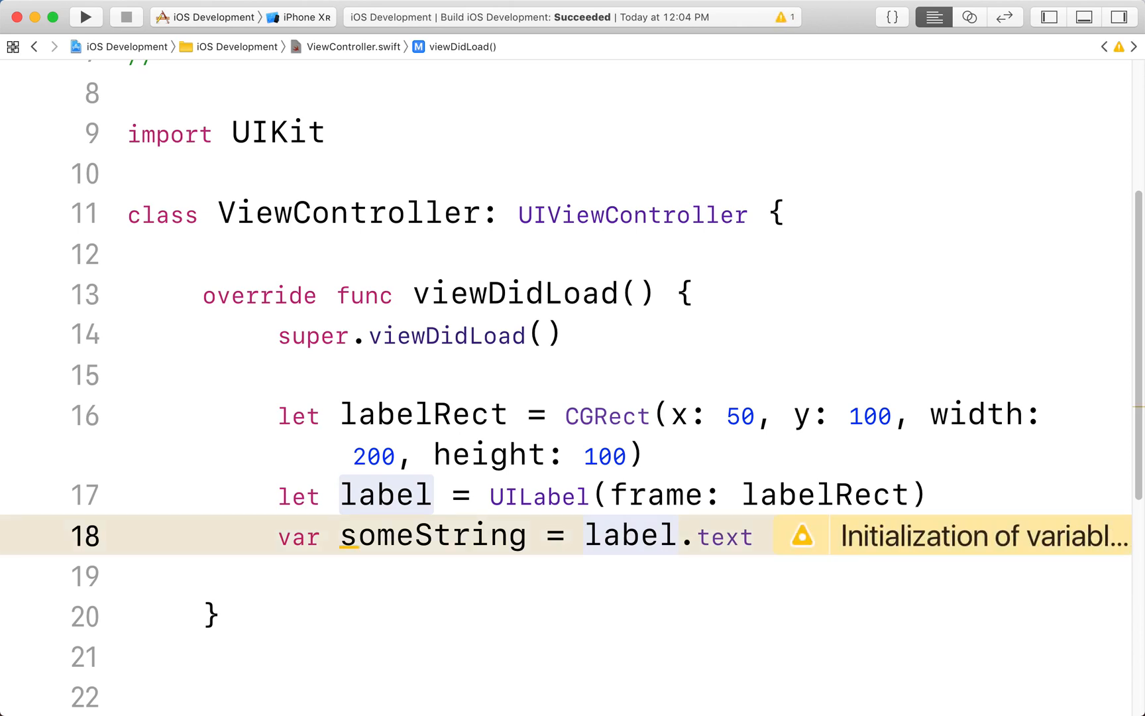
mouse_move(460, 534)
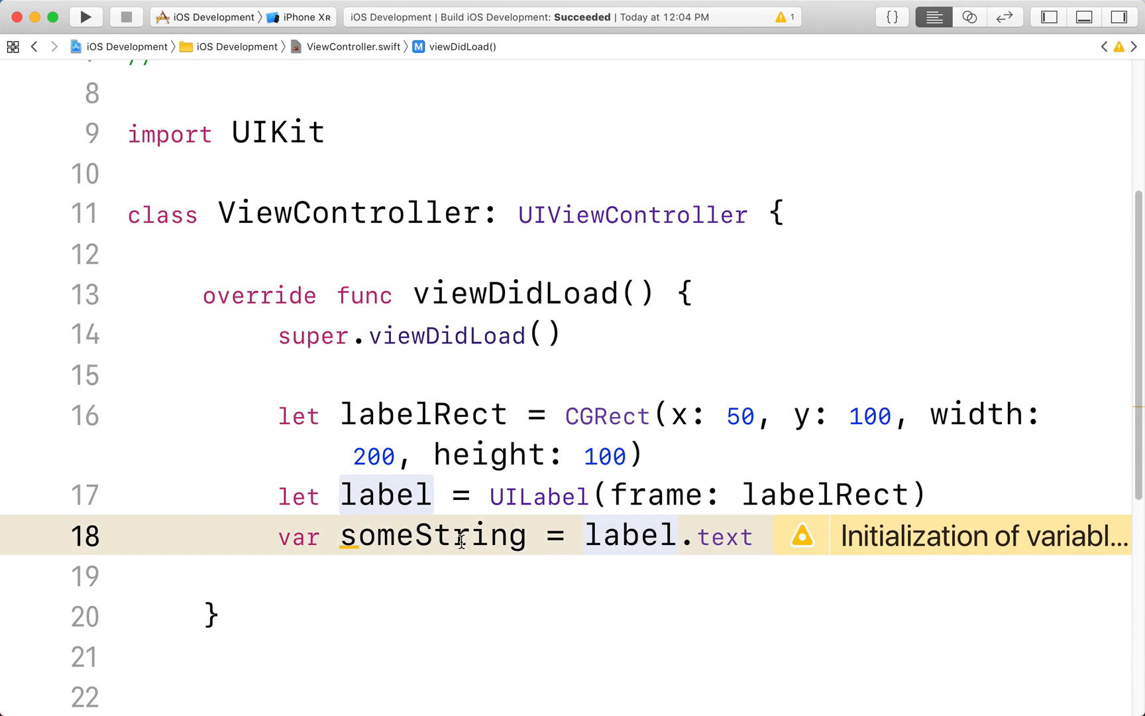
click(585, 535)
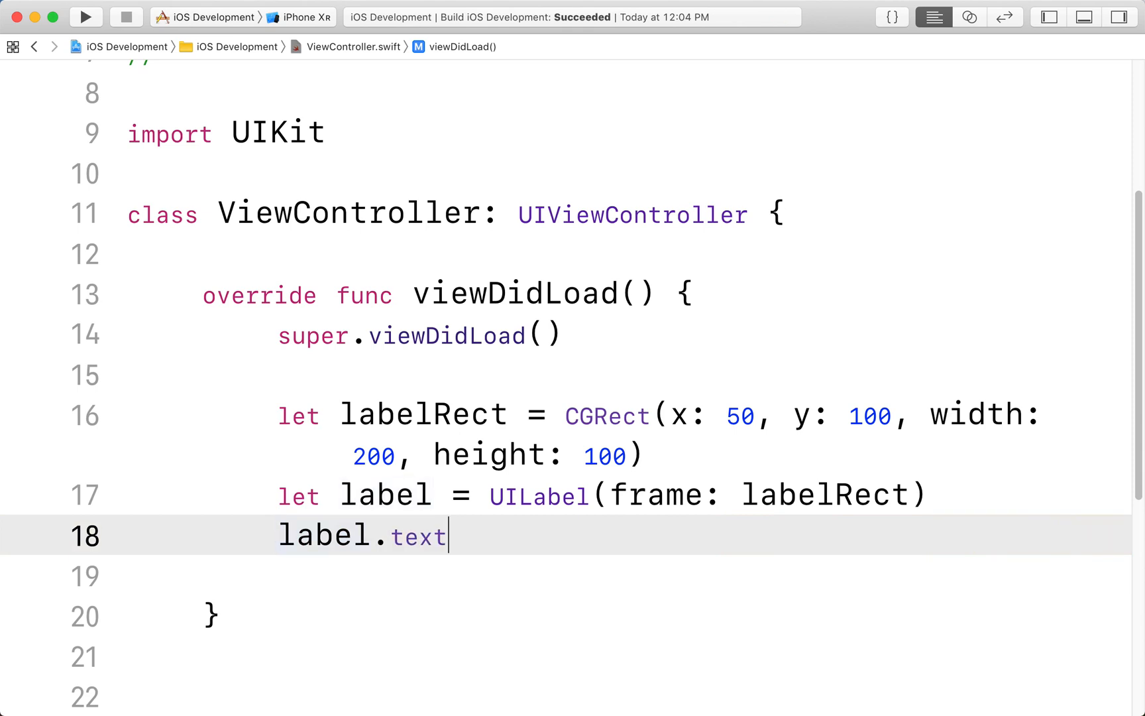
- Assign `label.text = "Hello, my name is Nimish"` and begin a new line with `label.`
text(= ")
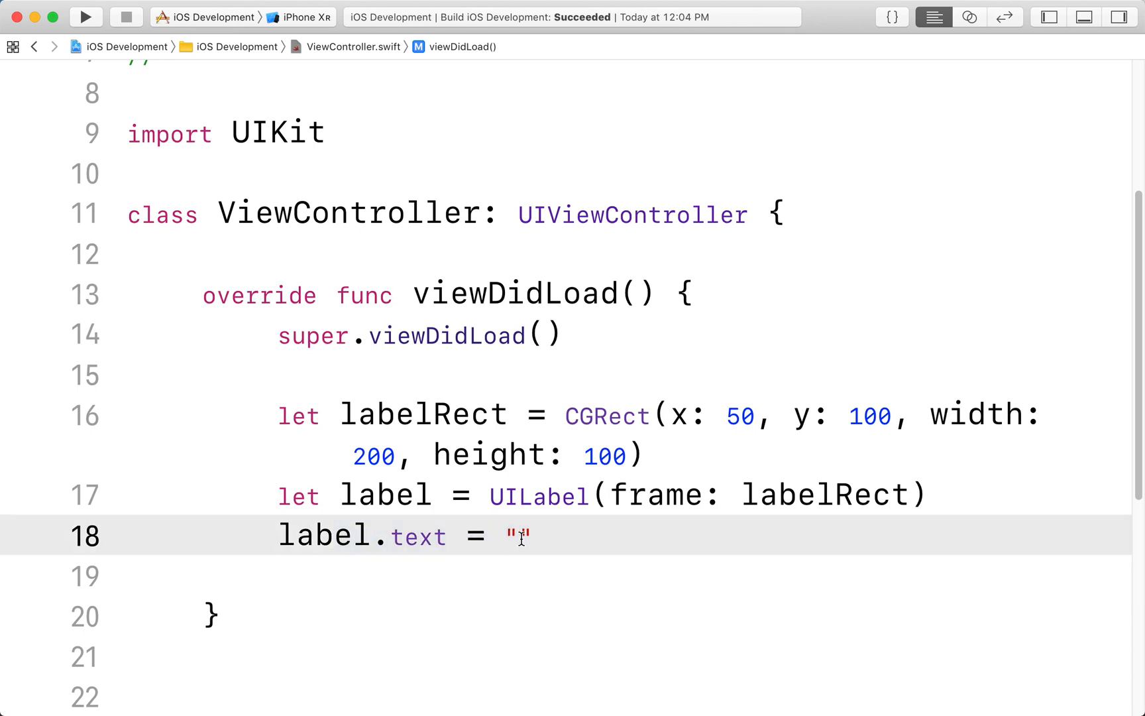
text(Hello, my)
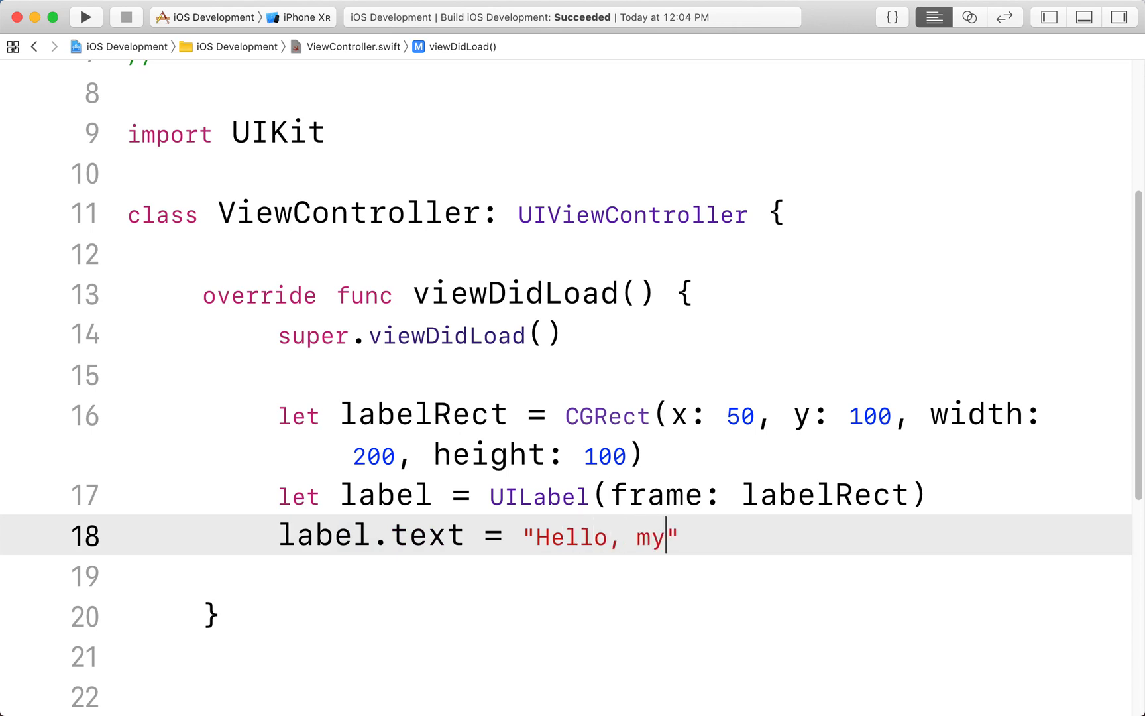
text(name is NImi)
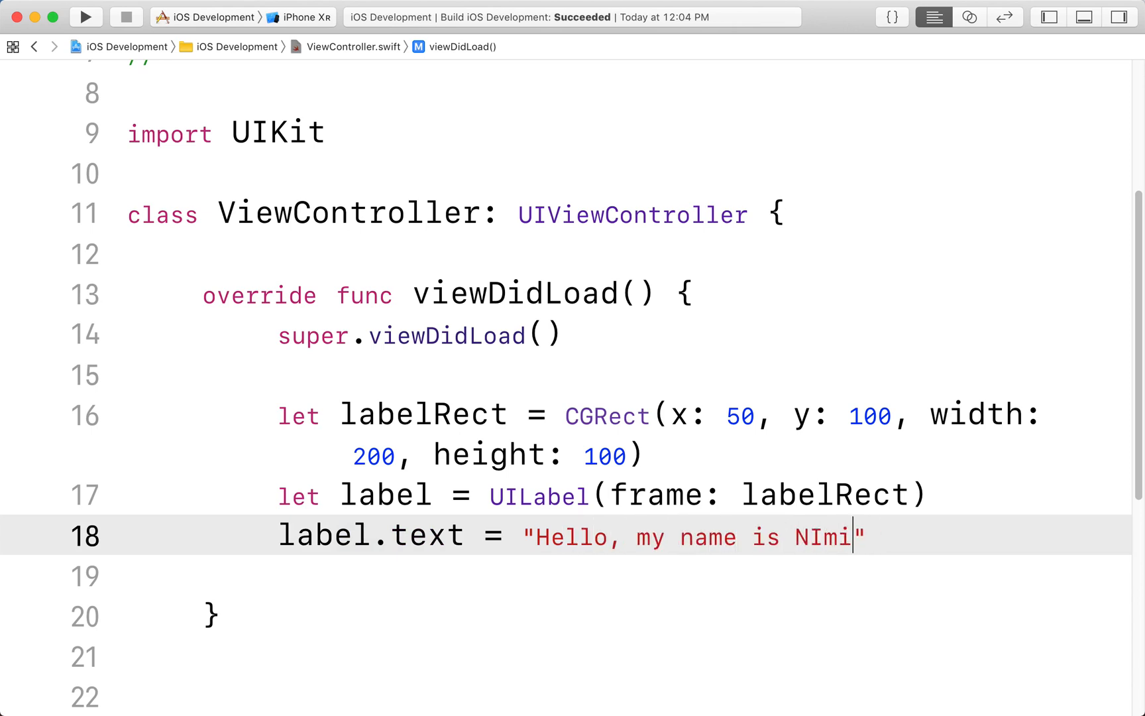
text(sh)
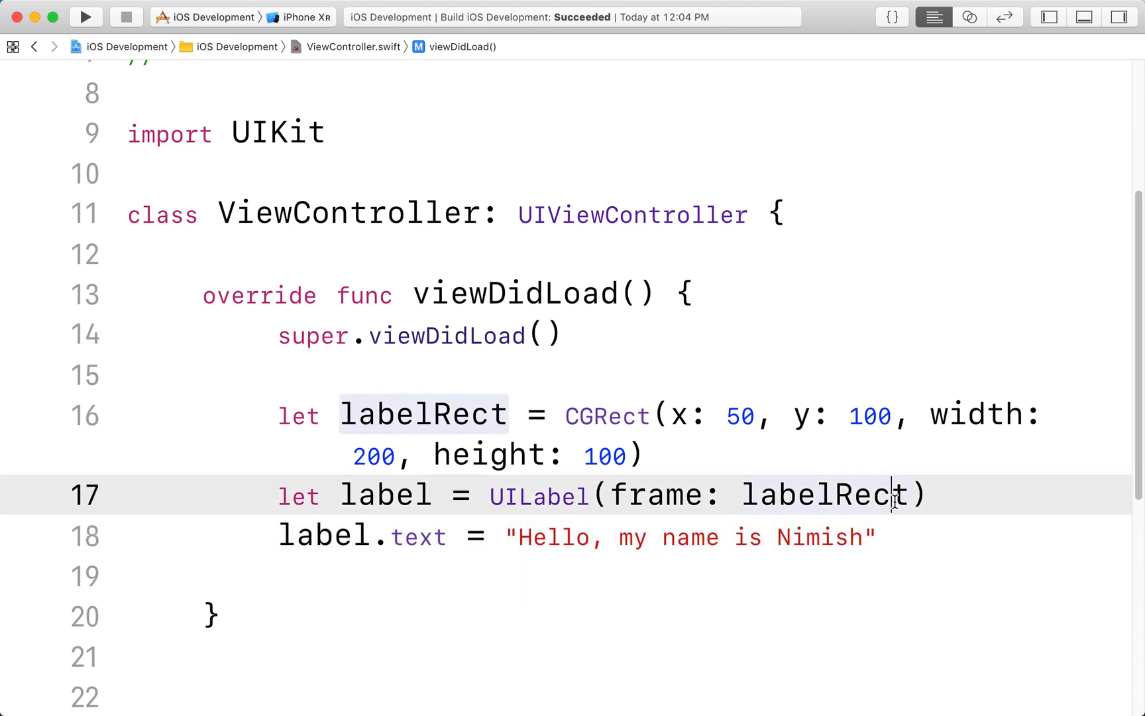
text(label.)
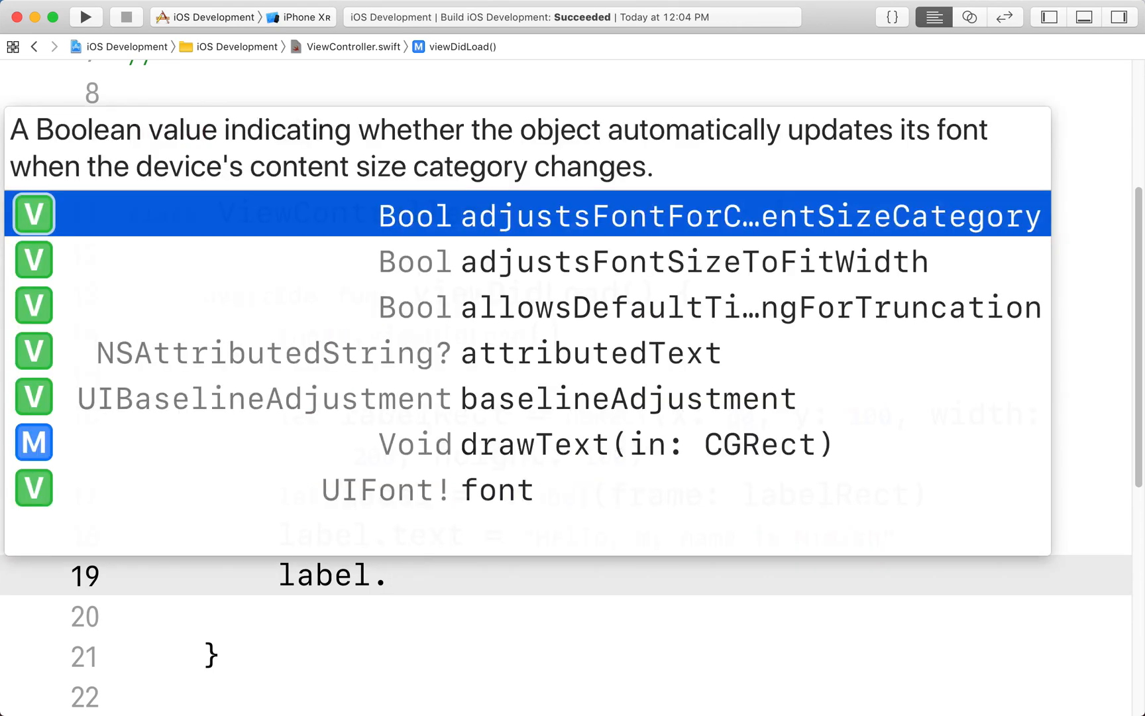
- Set `label.numberOfLines = 2` on line 19 and start an empty line below it
text(numberOfLines = 2)
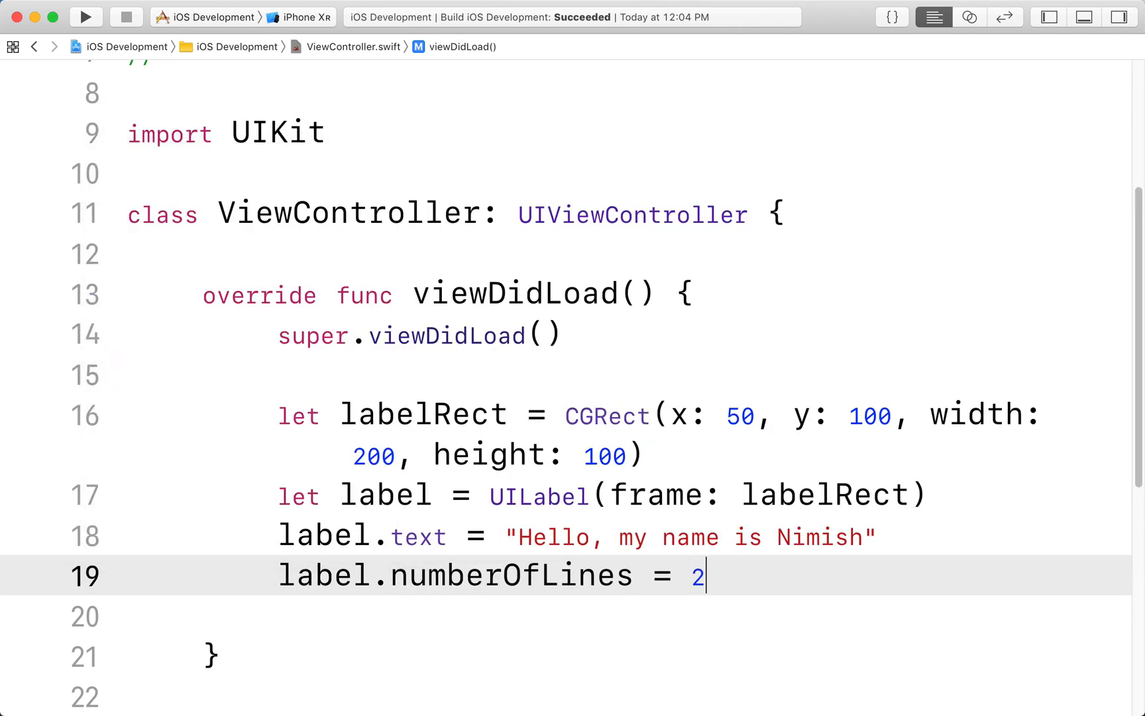
double_click(691, 536)
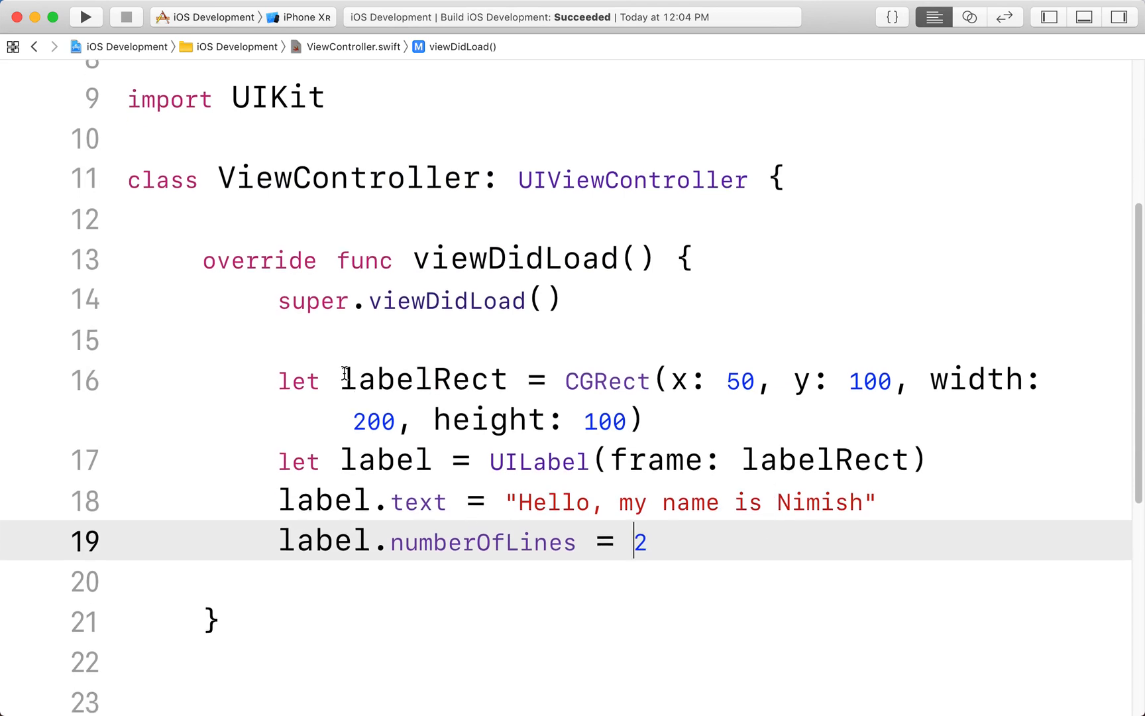
drag(342, 378, 902, 460)
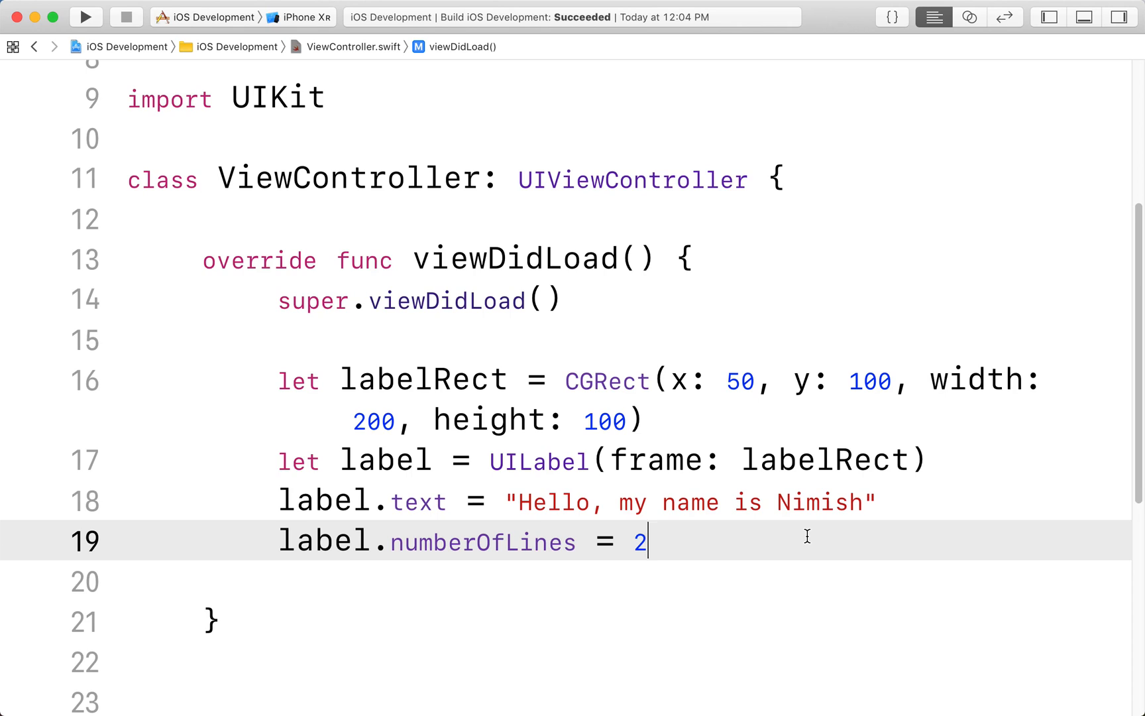
double_click(241, 177)
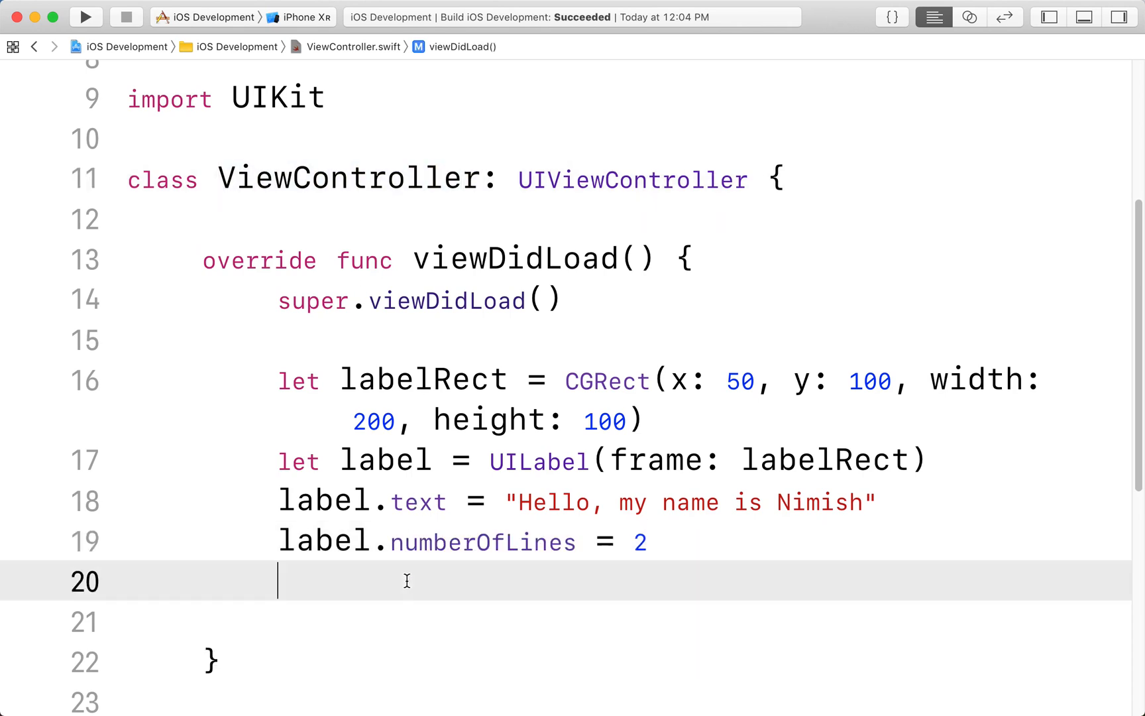
- Add the label to the view with `view.addSubview(label)` on line 20
text(view)
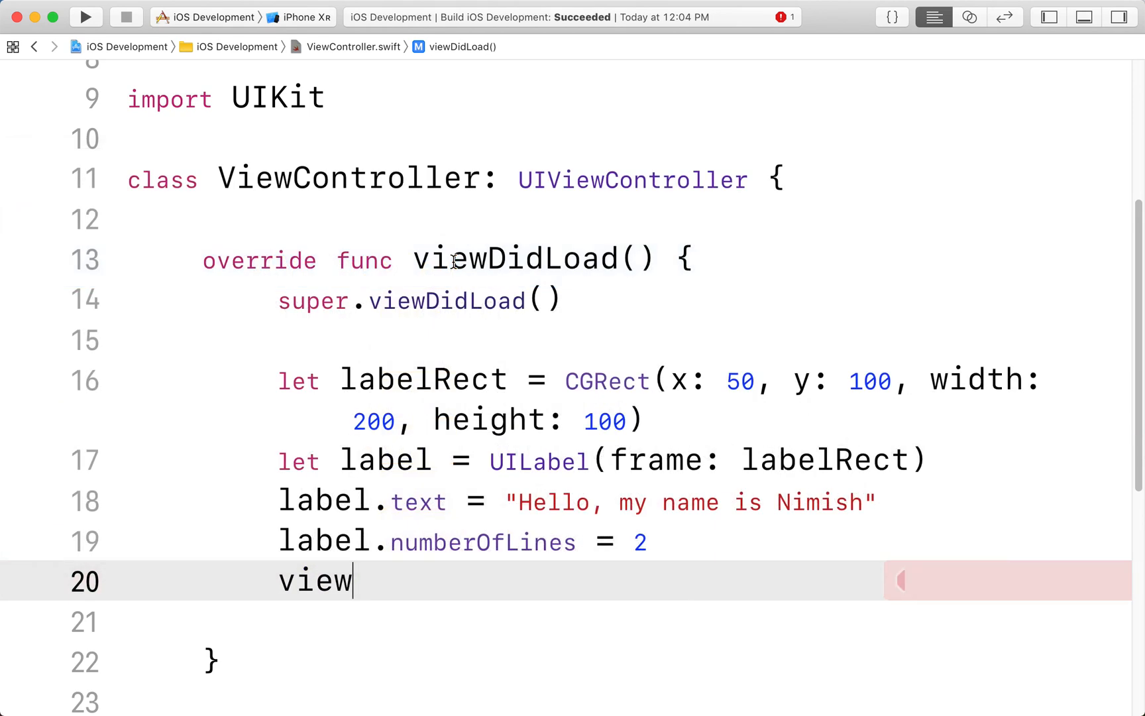
text(.addSubview(view: UIView)
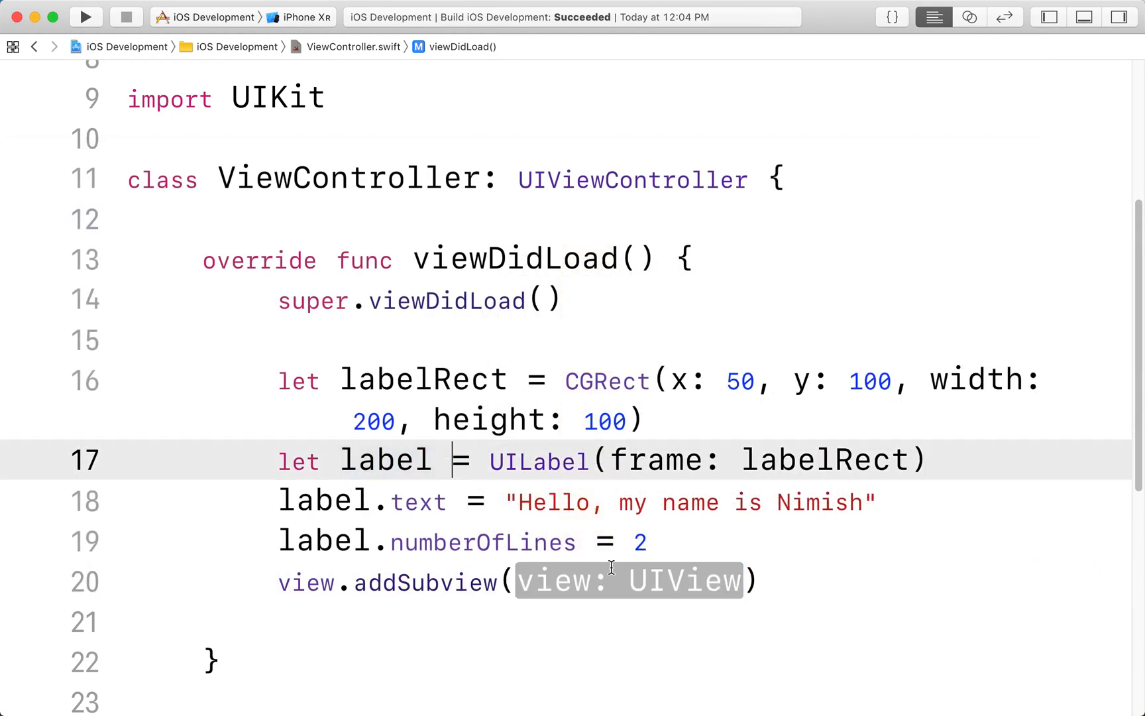
text(label)
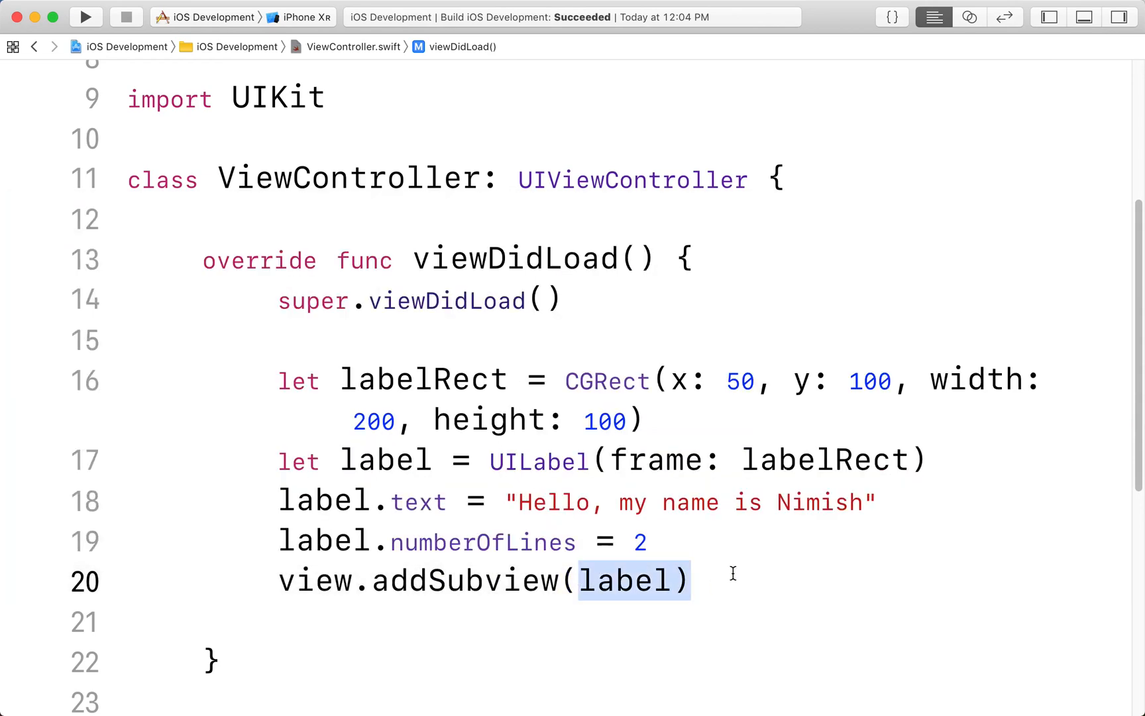
double_click(314, 581)
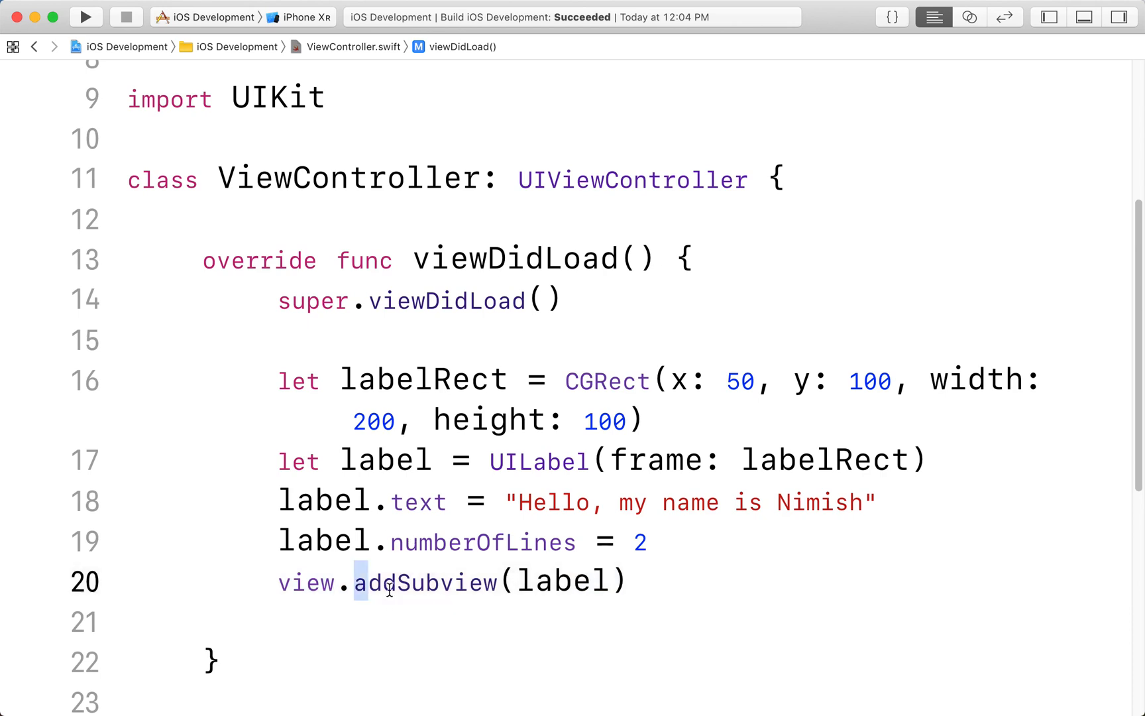
double_click(387, 460)
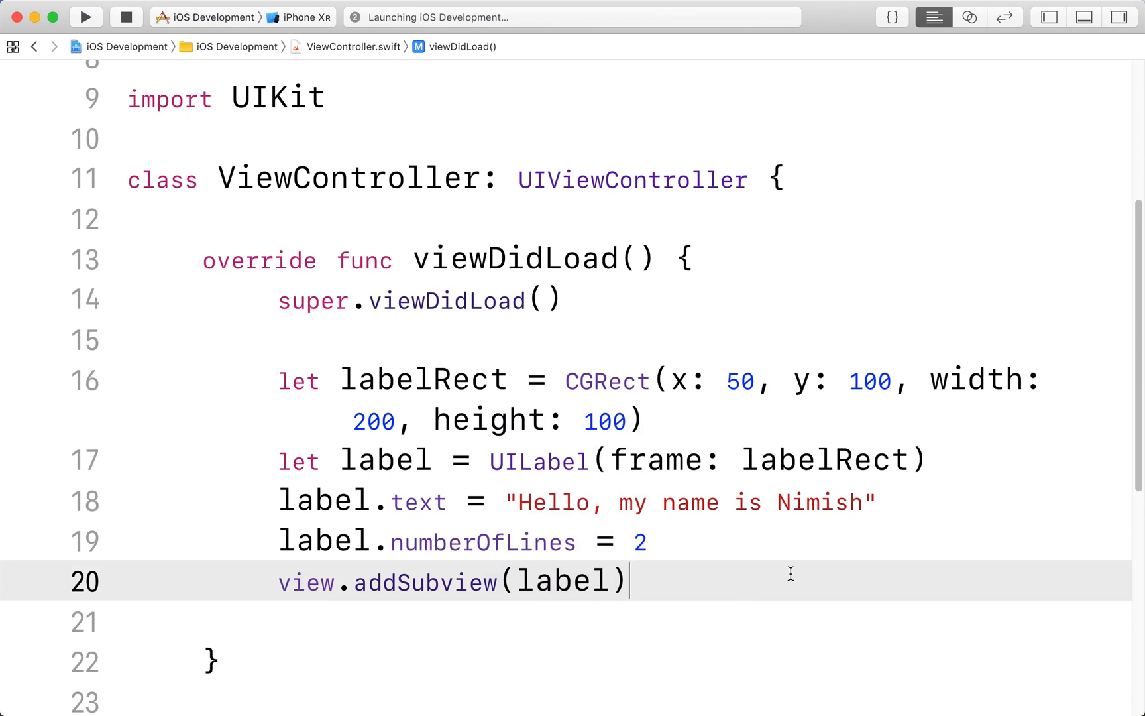
- Run the app on the iPhone XR simulator and view the 'Hello, my name is Nimish' label
click(85, 18)
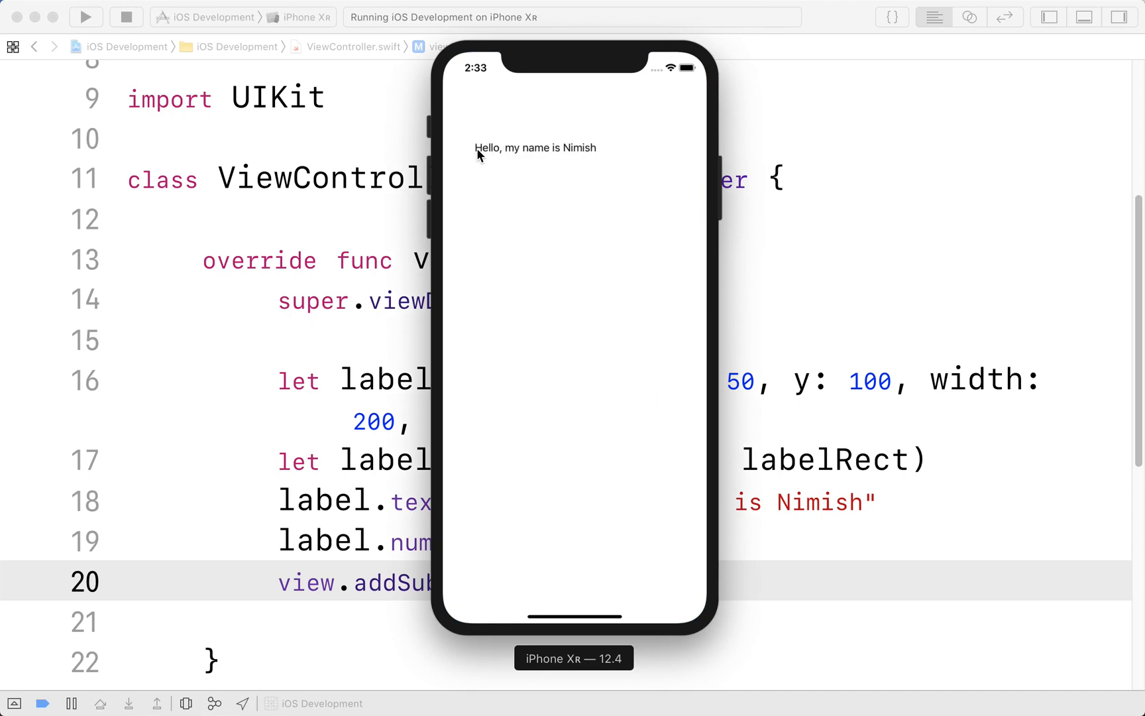
click(126, 17)
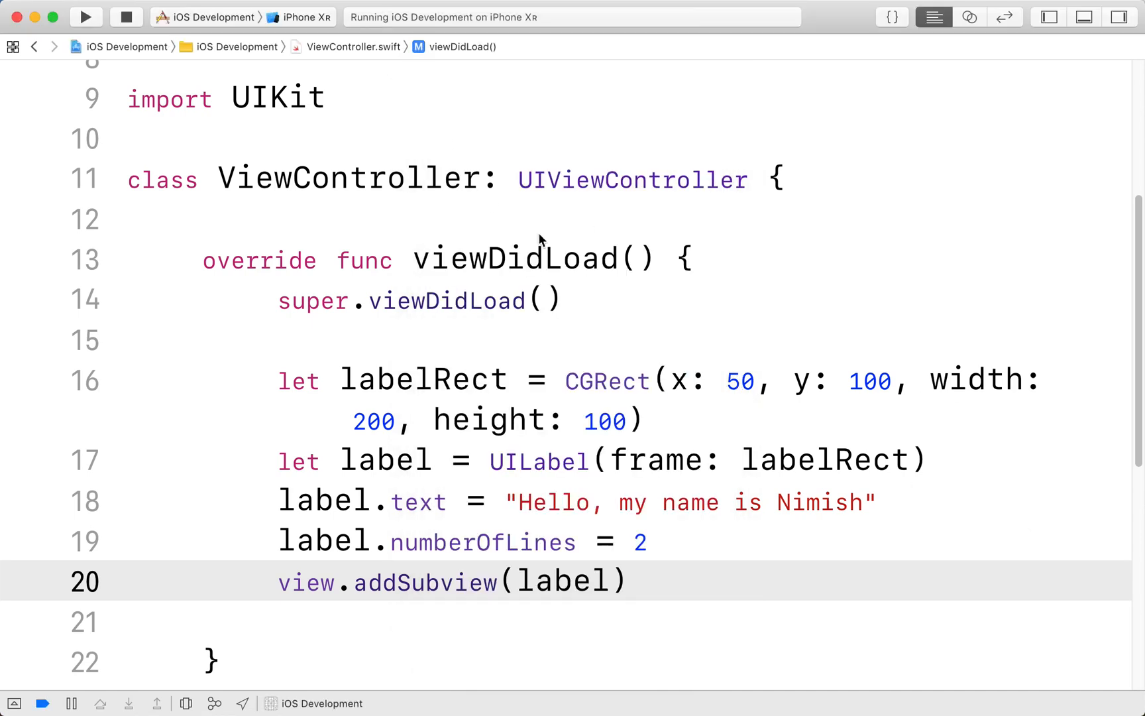
click(627, 580)
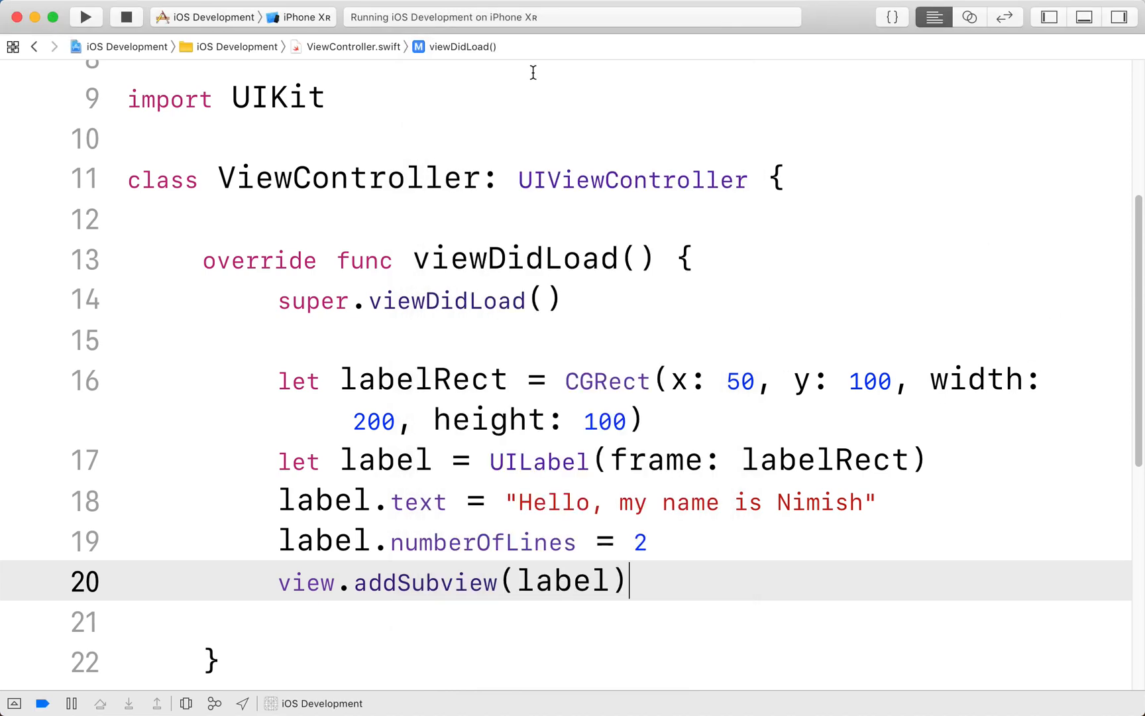
click(85, 17)
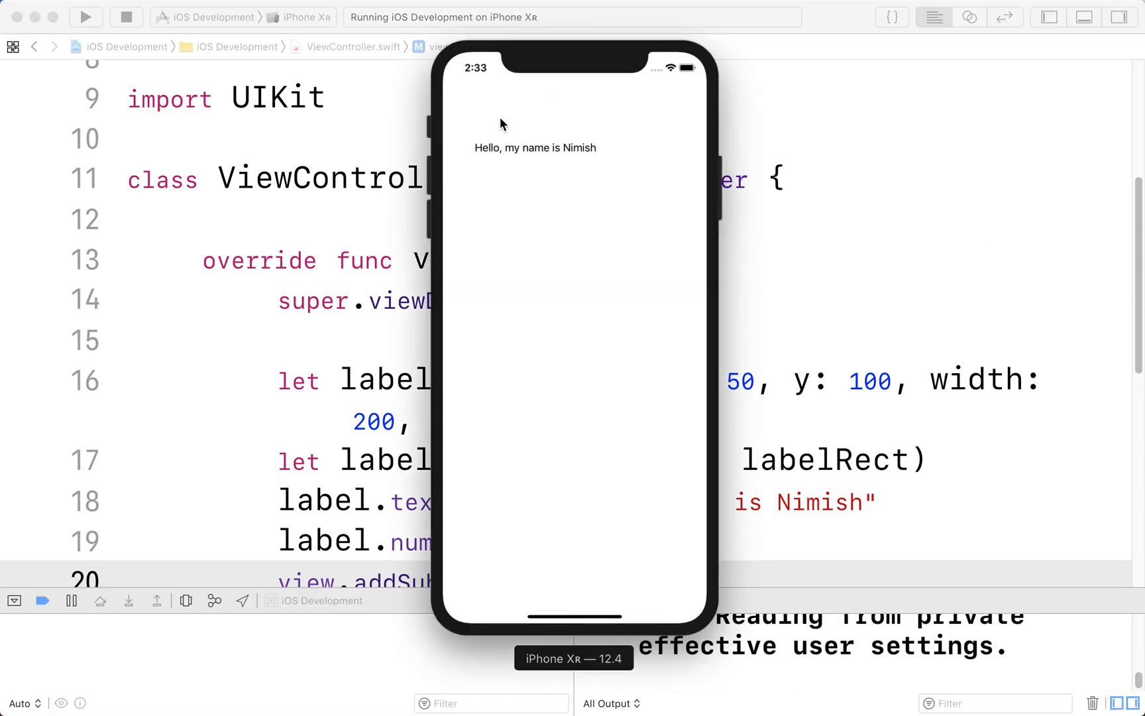
mouse_move(612, 151)
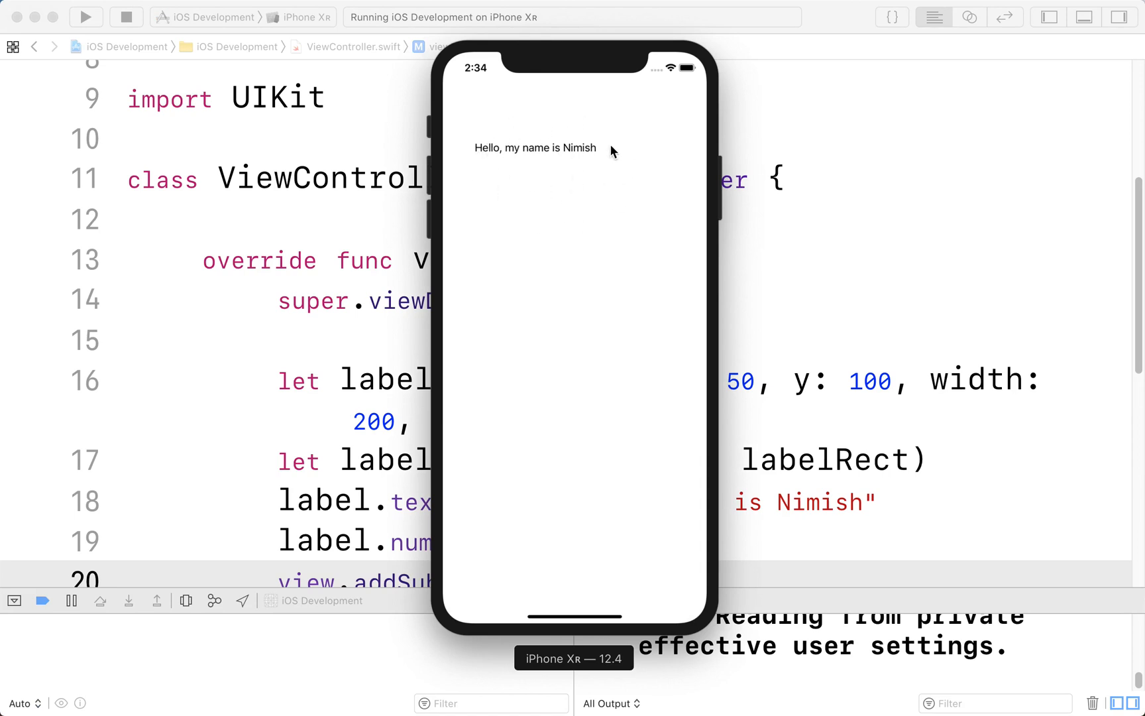
mouse_move(524, 175)
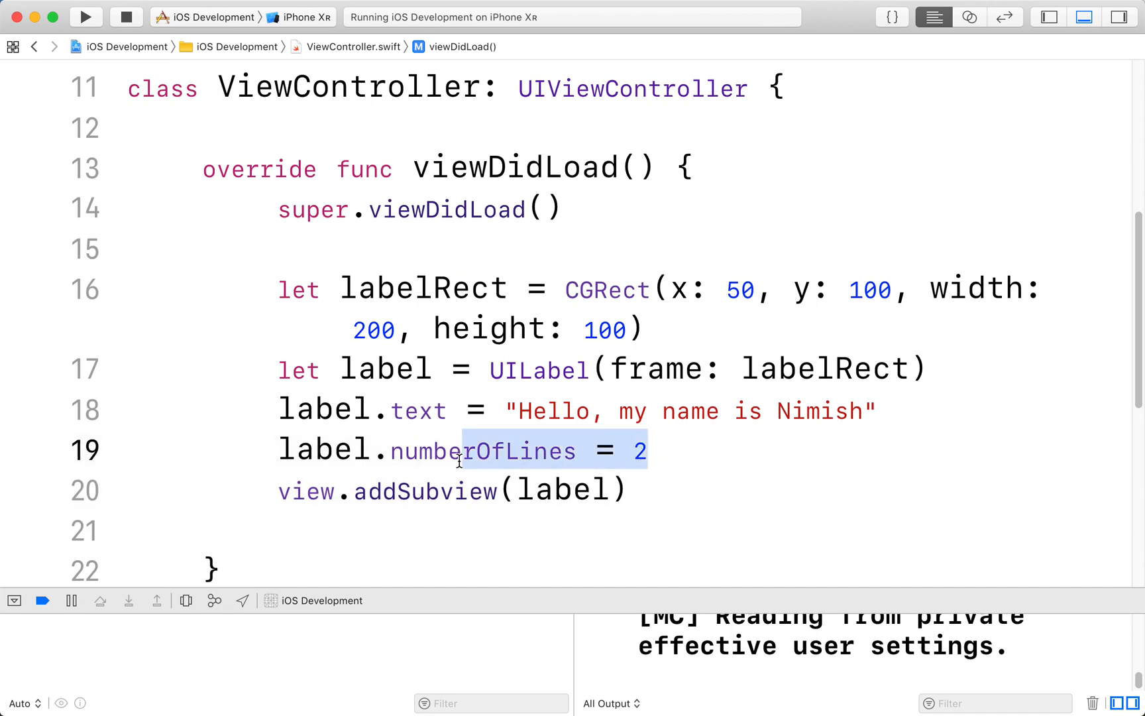
- Stop the app run and review the numberOfLines and addSubview lines in viewDidLoad
click(634, 450)
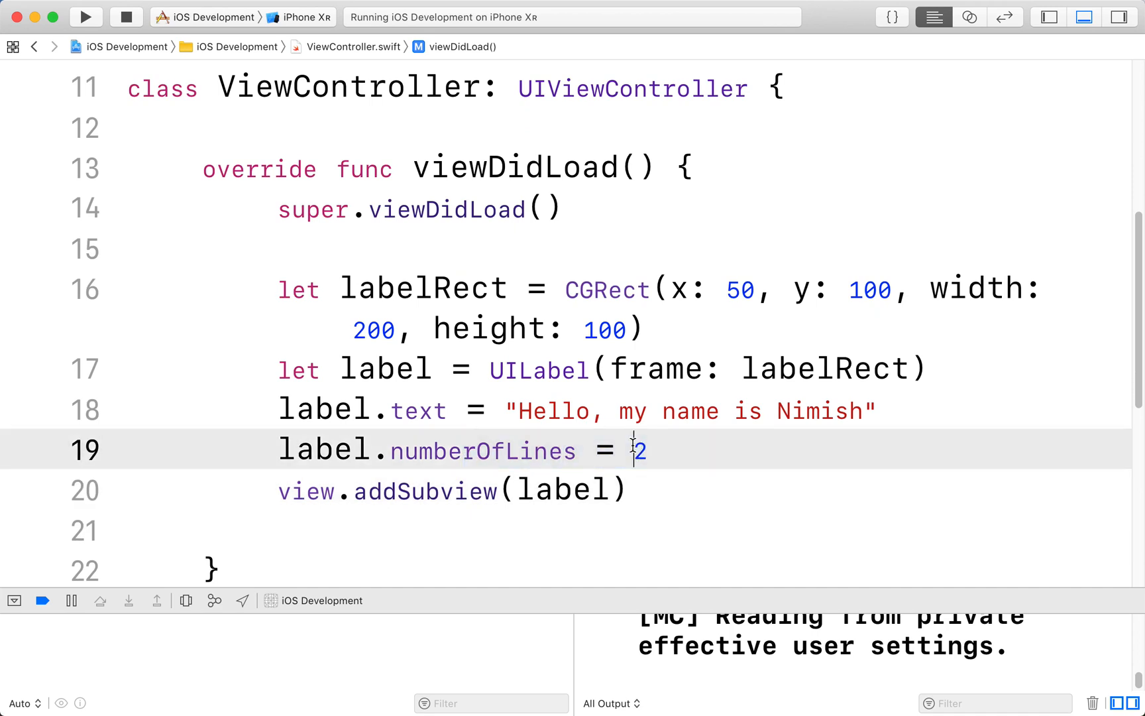
mouse_move(693, 427)
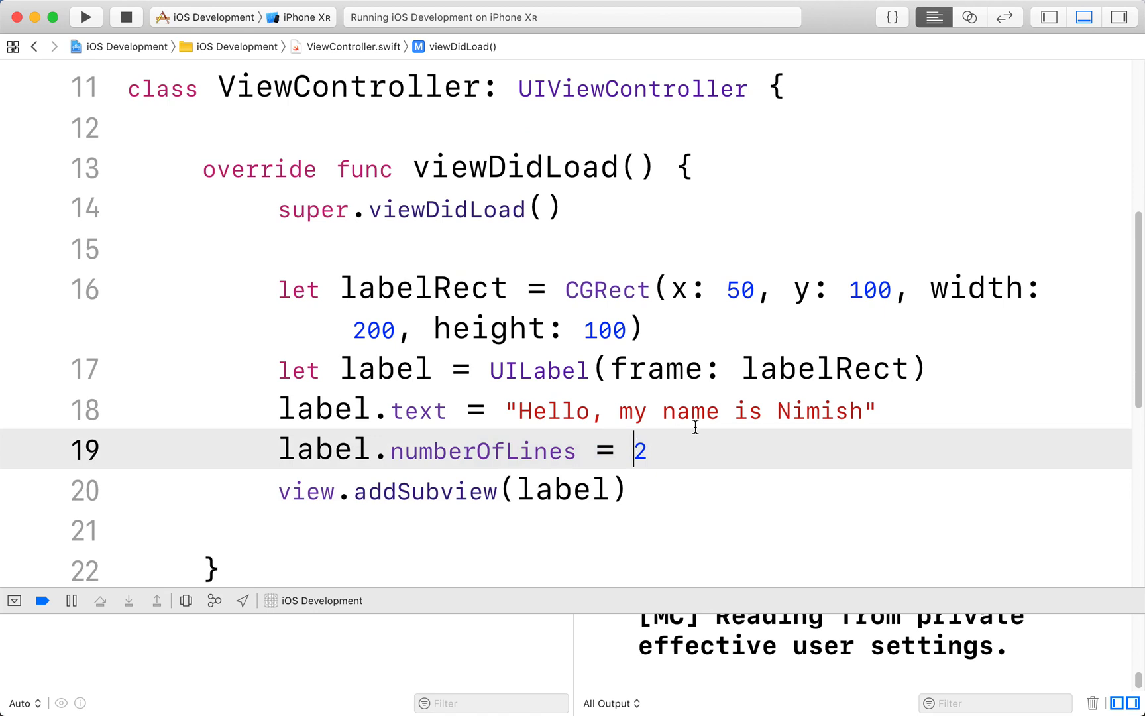
mouse_move(704, 424)
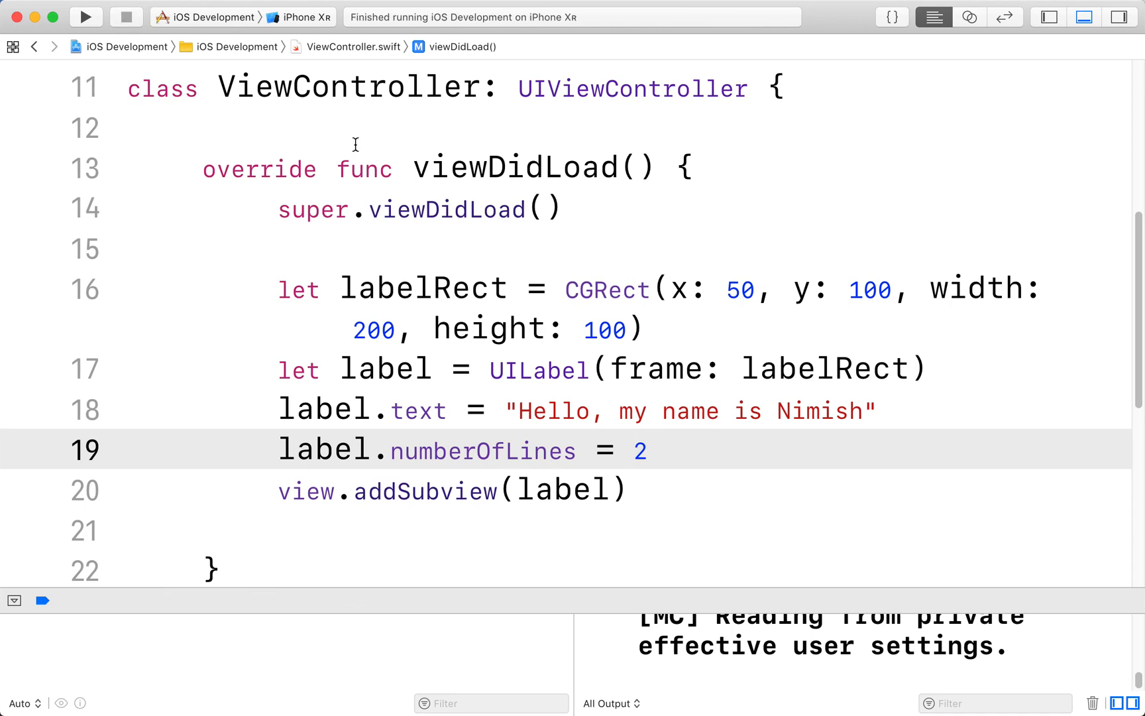
mouse_move(311, 457)
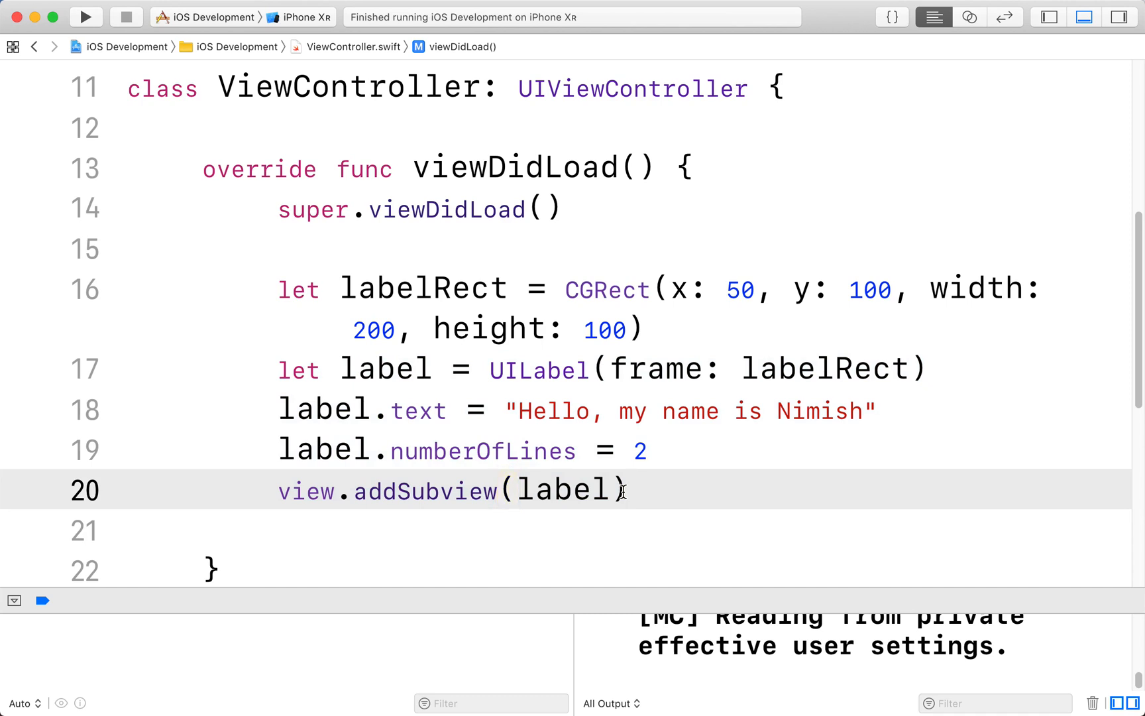
triple_click(454, 491)
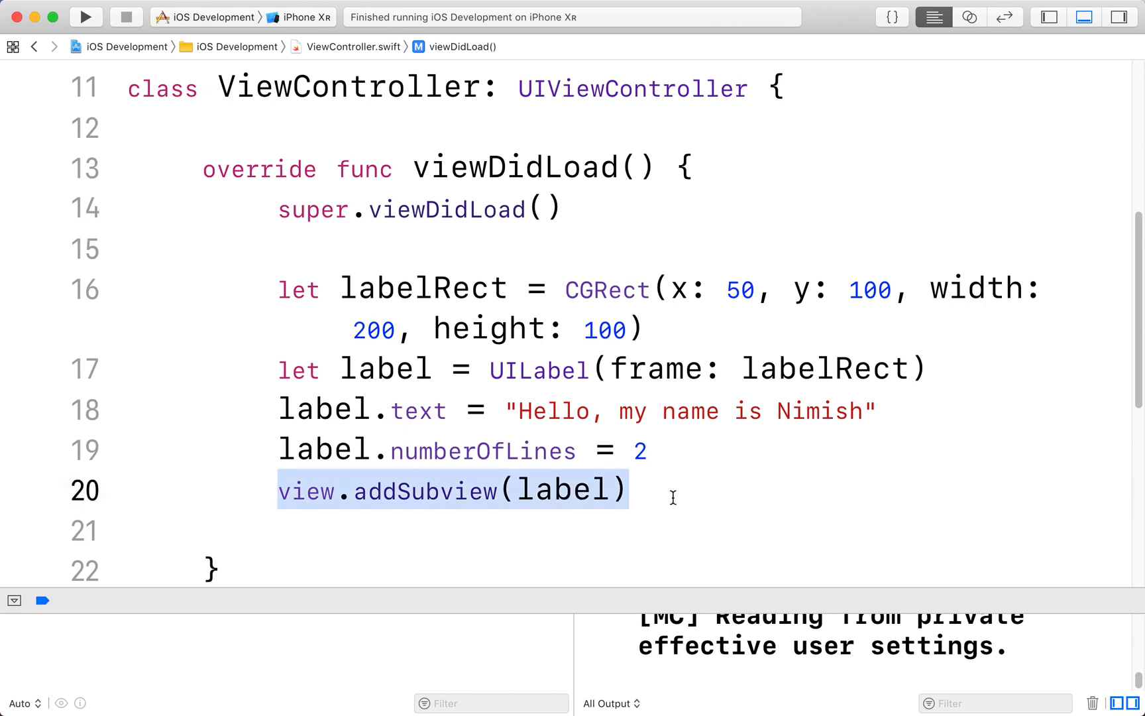
click(671, 491)
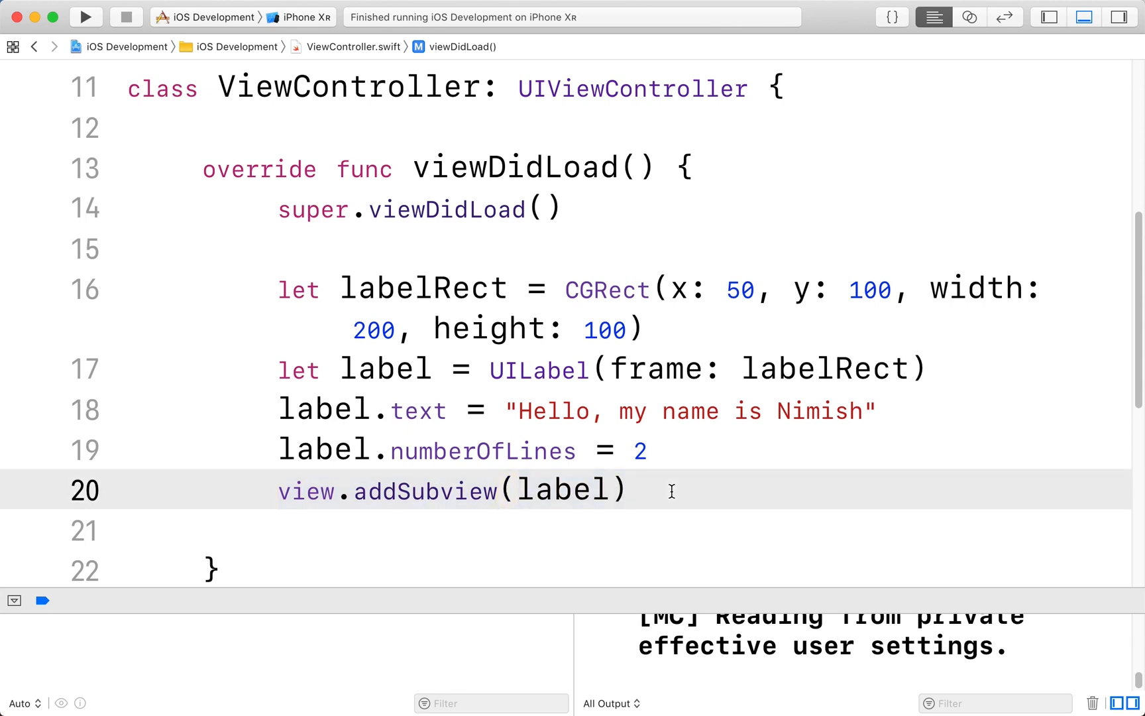
click(630, 491)
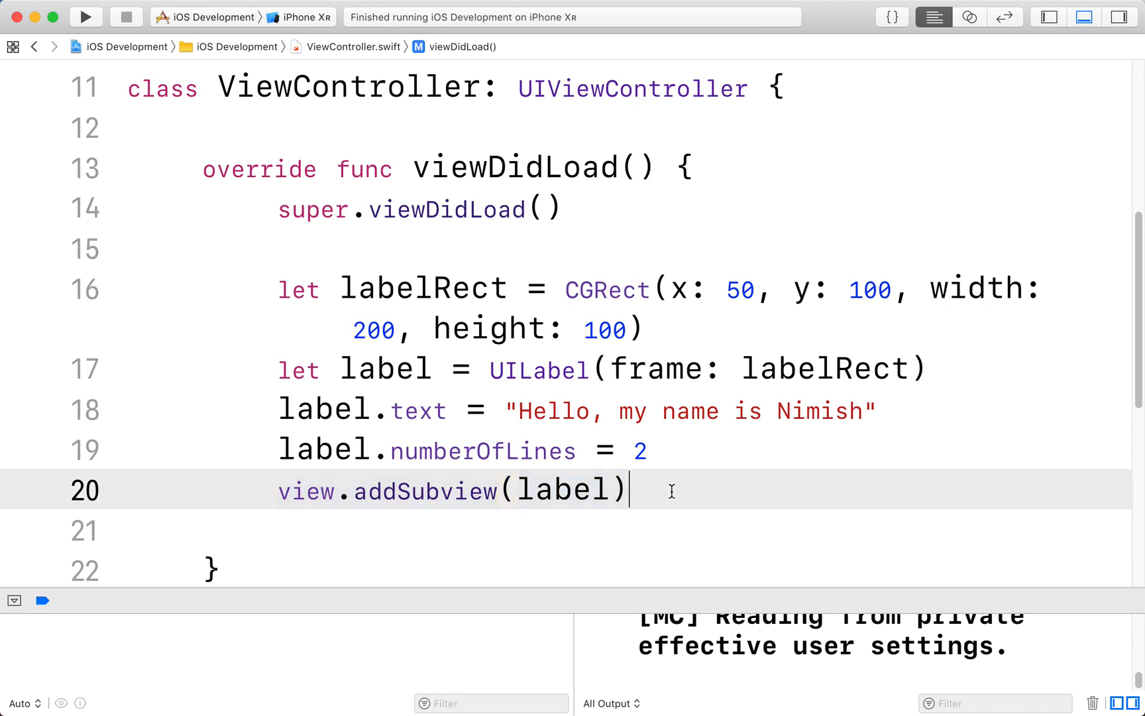